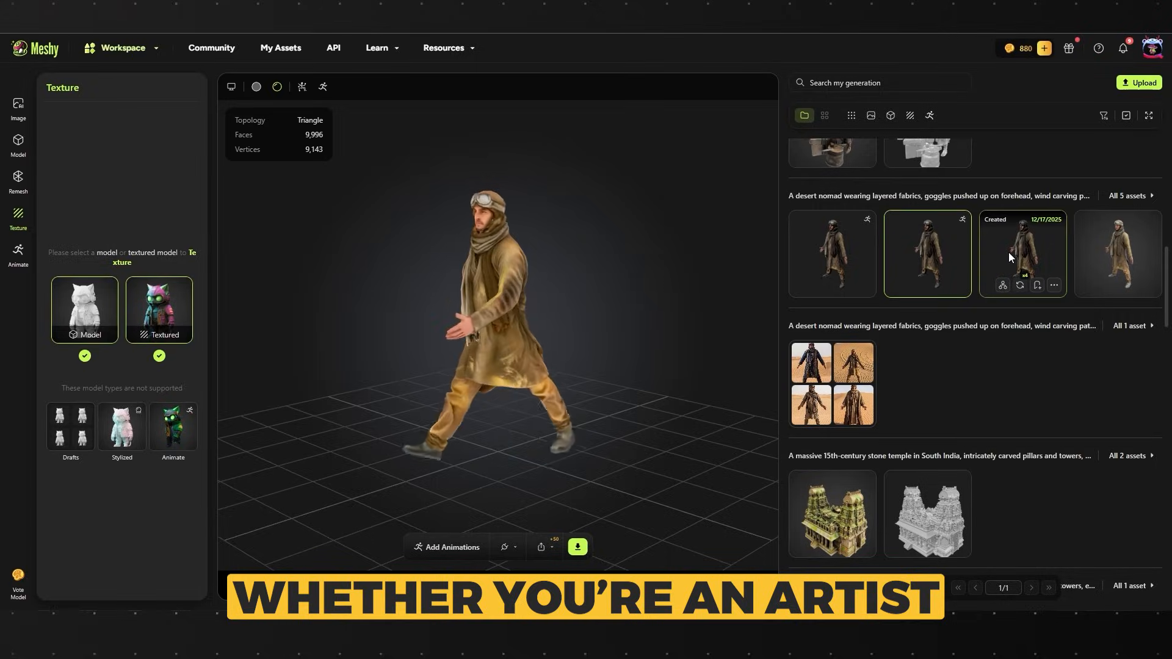
Step: Load the textured Blacksmith's Craft result from the generation list into the viewport
left_click(1022, 254)
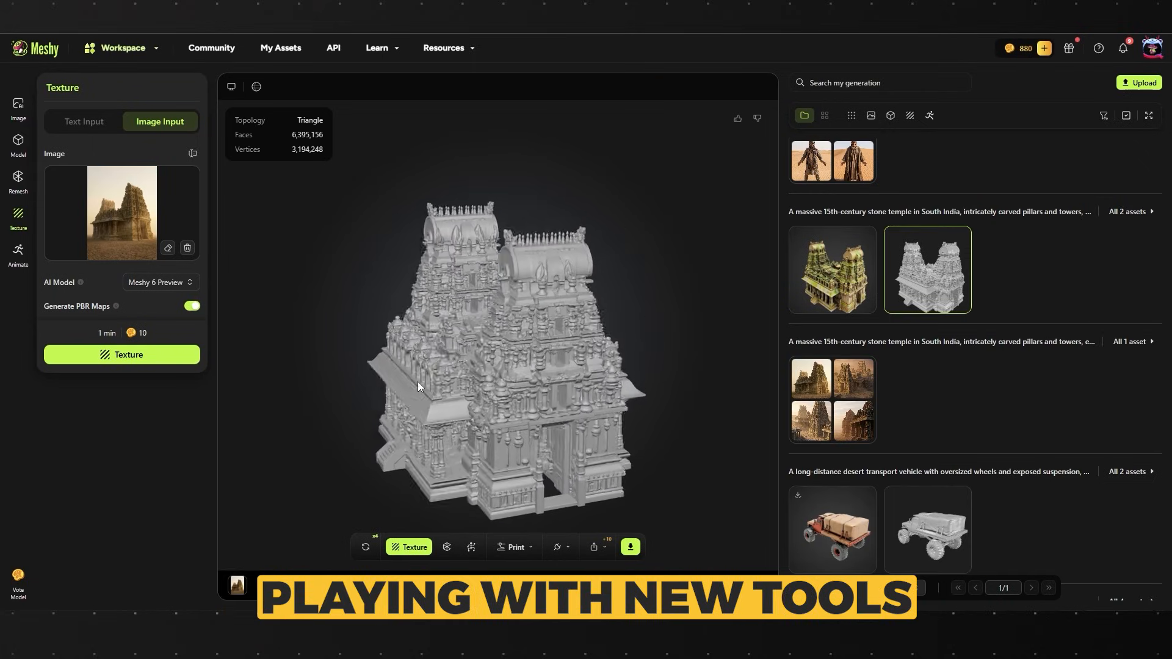
left_click(832, 269)
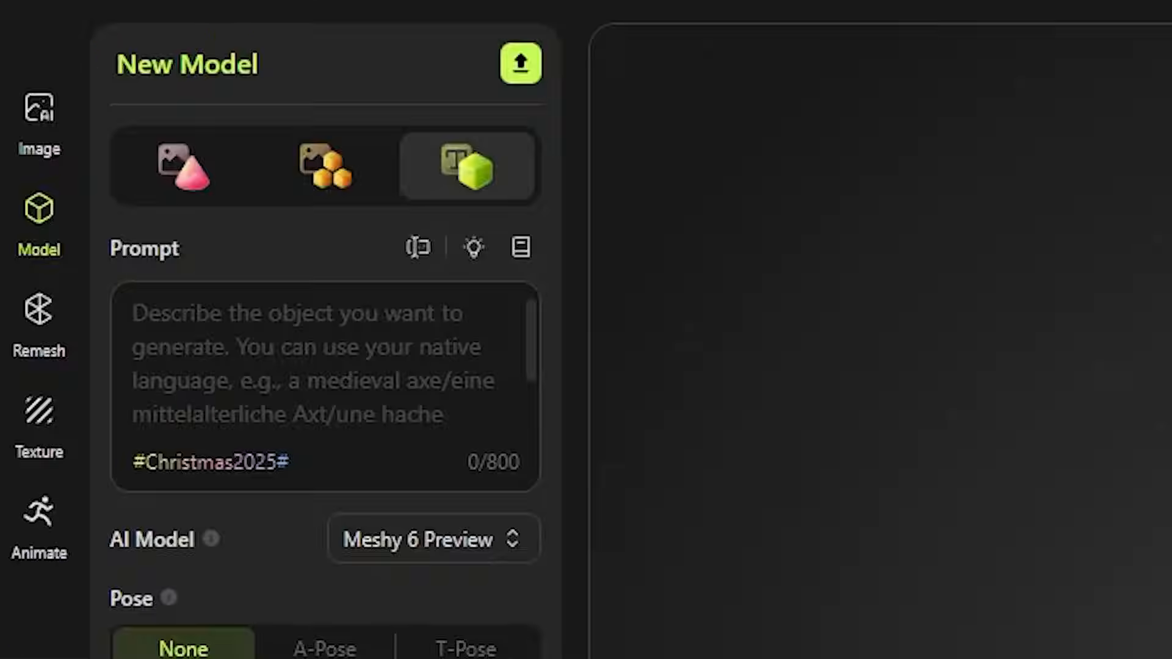
scroll("down", 3)
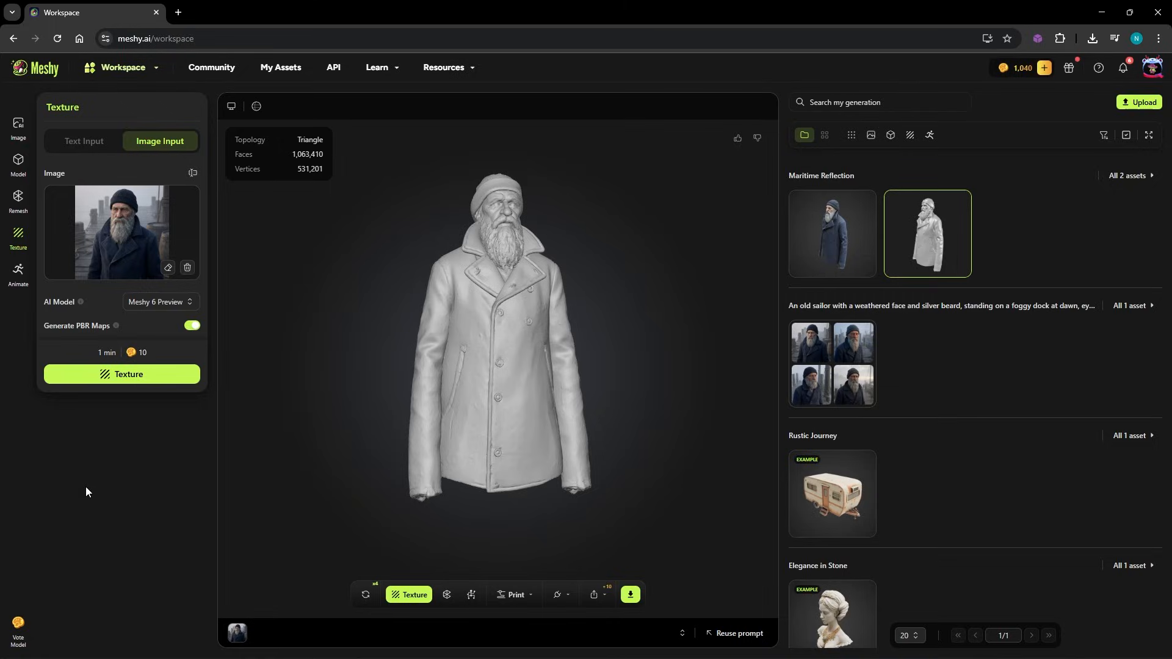
left_click(831, 232)
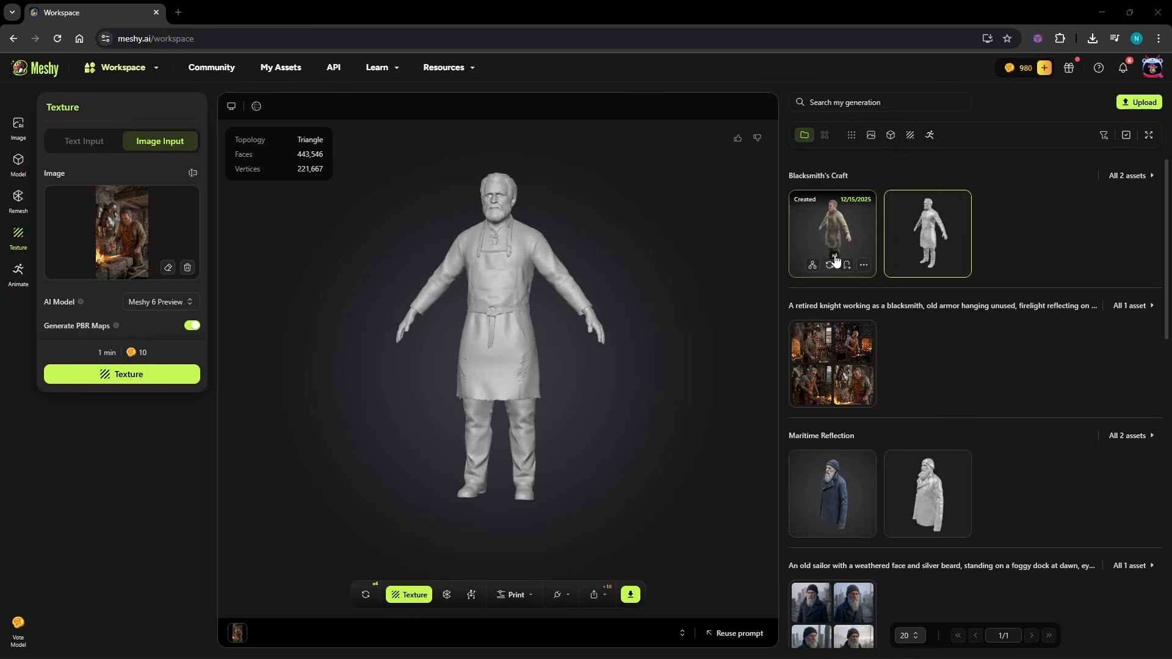
left_click(832, 232)
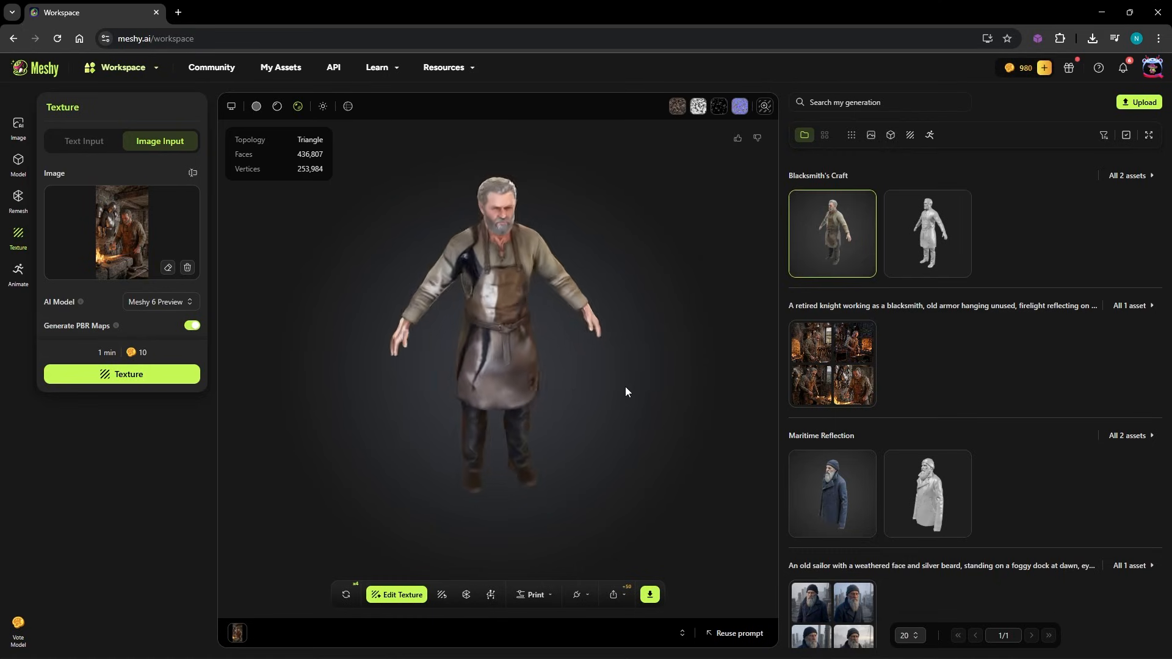
left_click(18, 163)
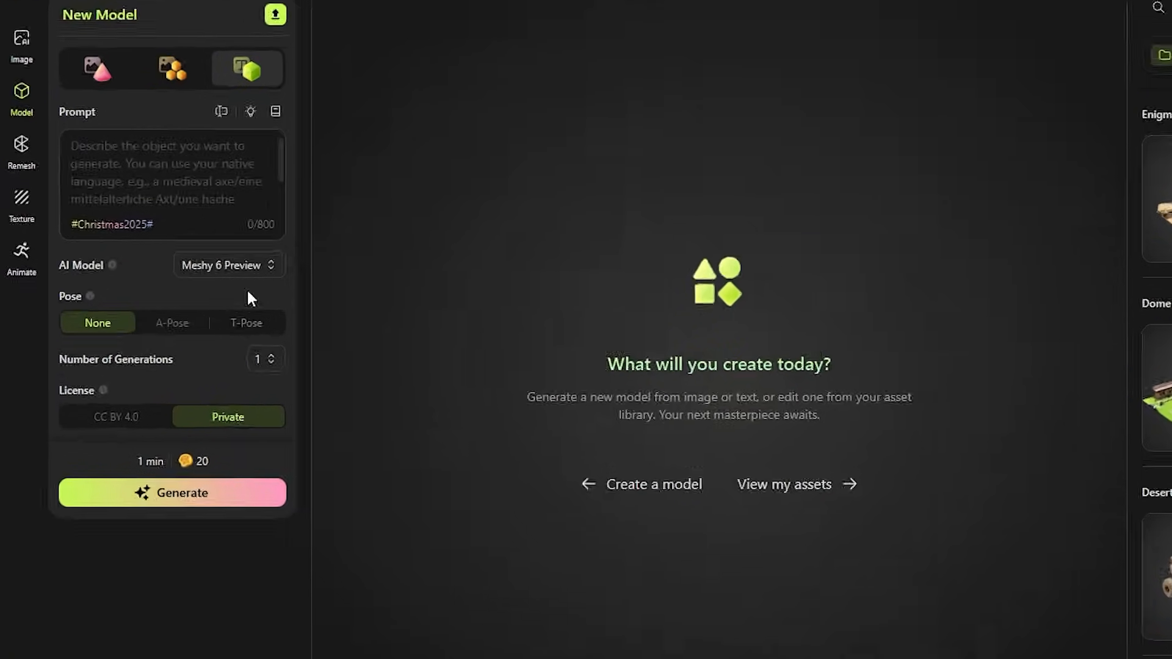
left_click(228, 265)
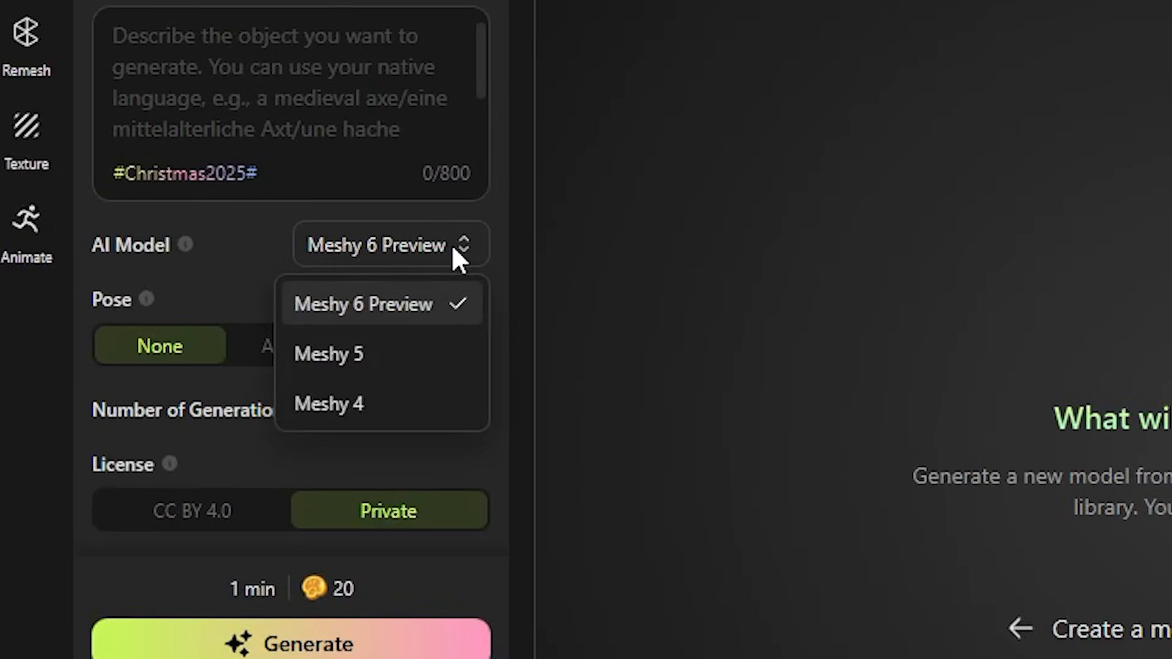
mouse_move(416, 344)
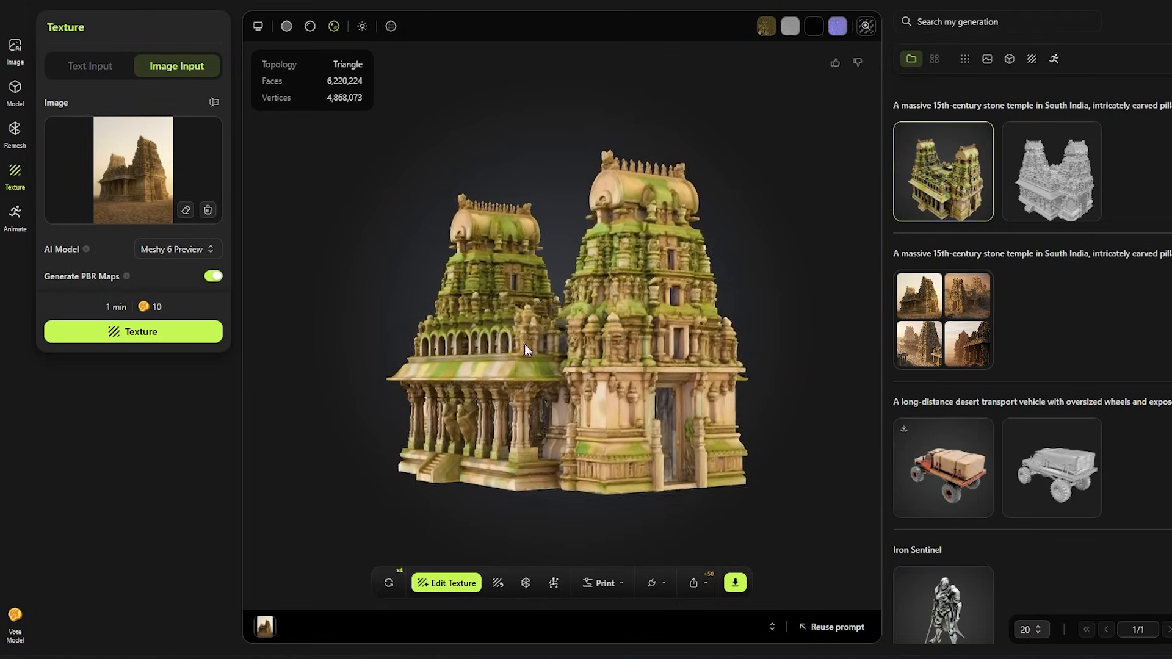
scroll("up", 3)
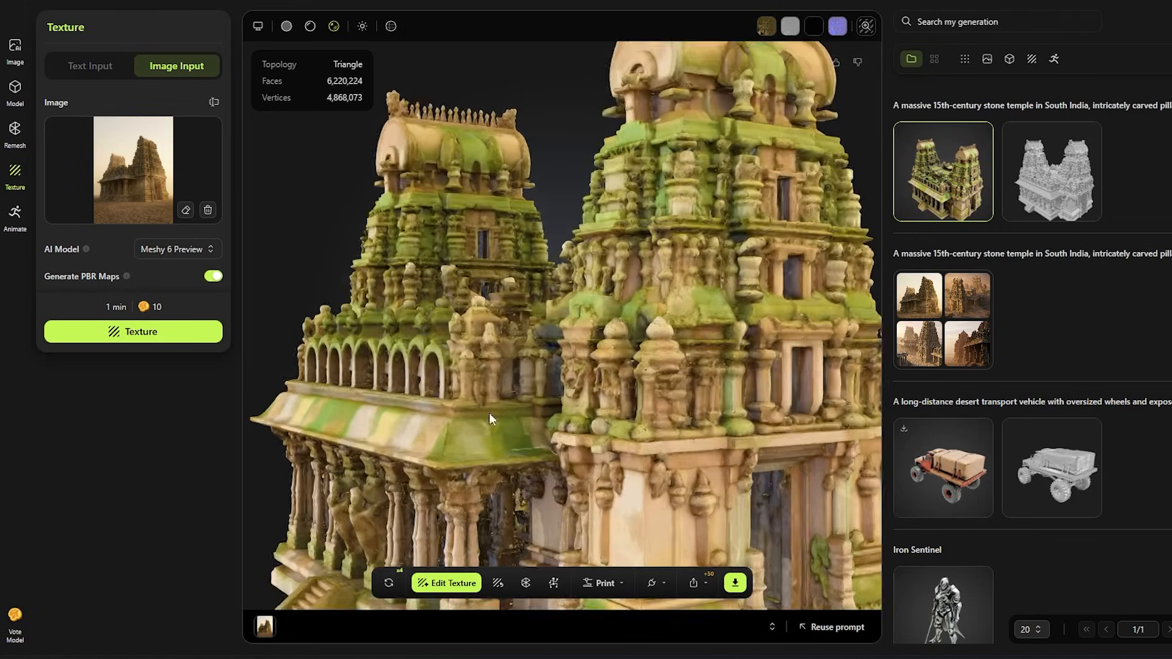
left_click(212, 67)
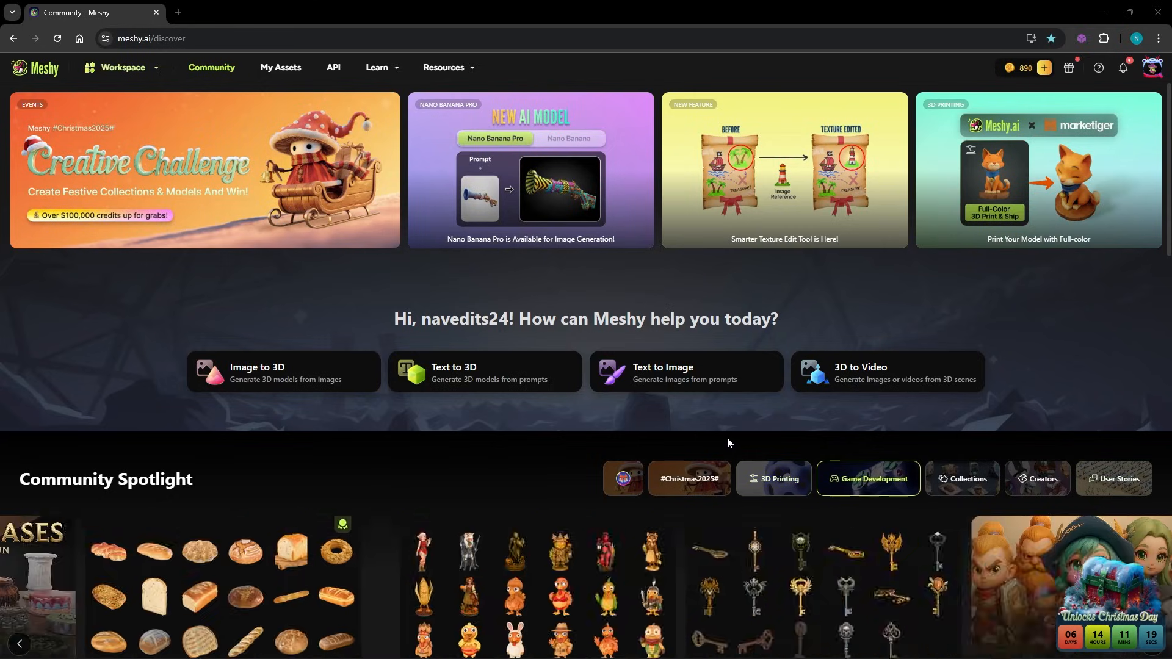
scroll("down", 3)
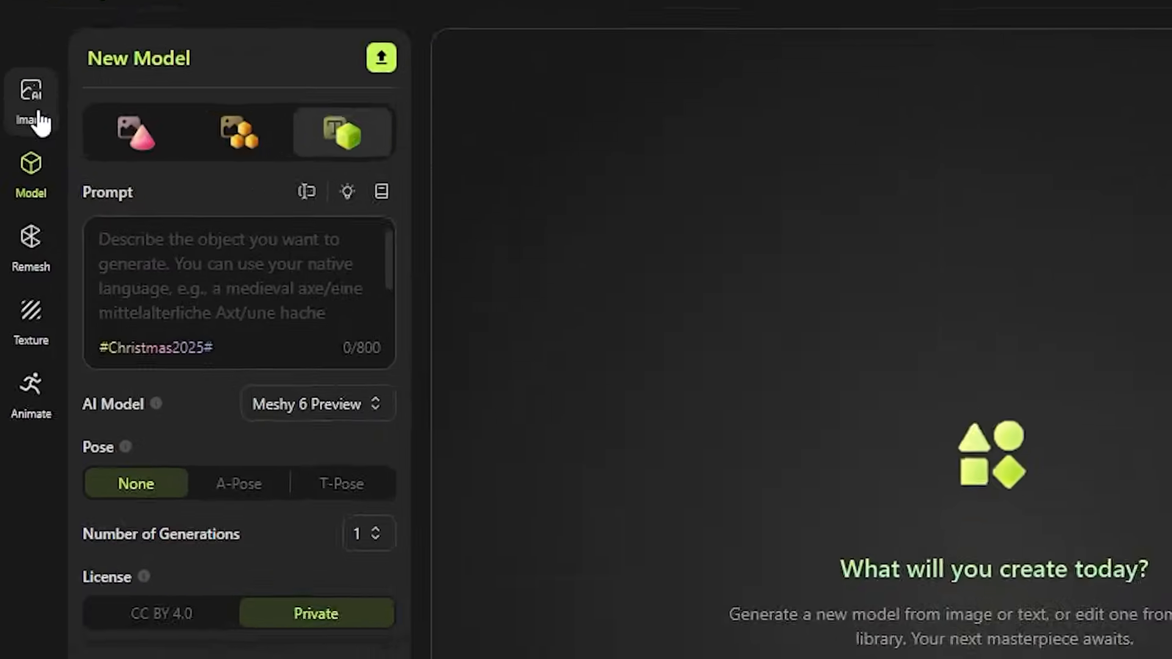
Step: Generate desert-nomad-with-goggles A-pose images using Nano Banana Pro and send one to Image to 3D
left_click(32, 89)
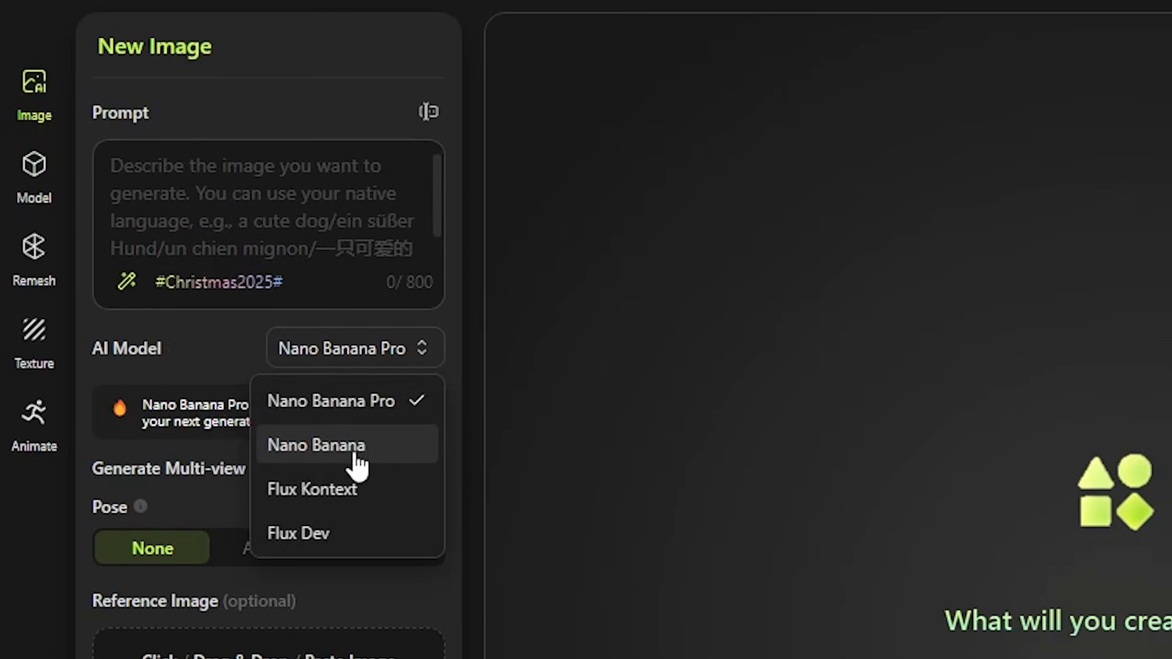
mouse_move(363, 414)
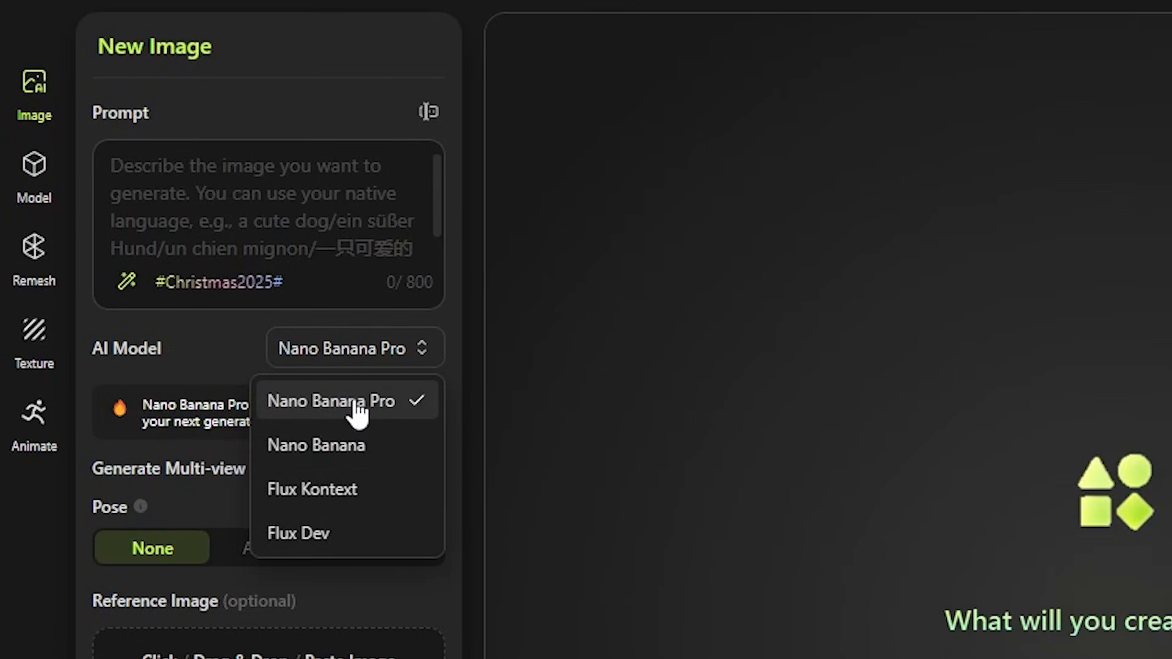
left_click(331, 401)
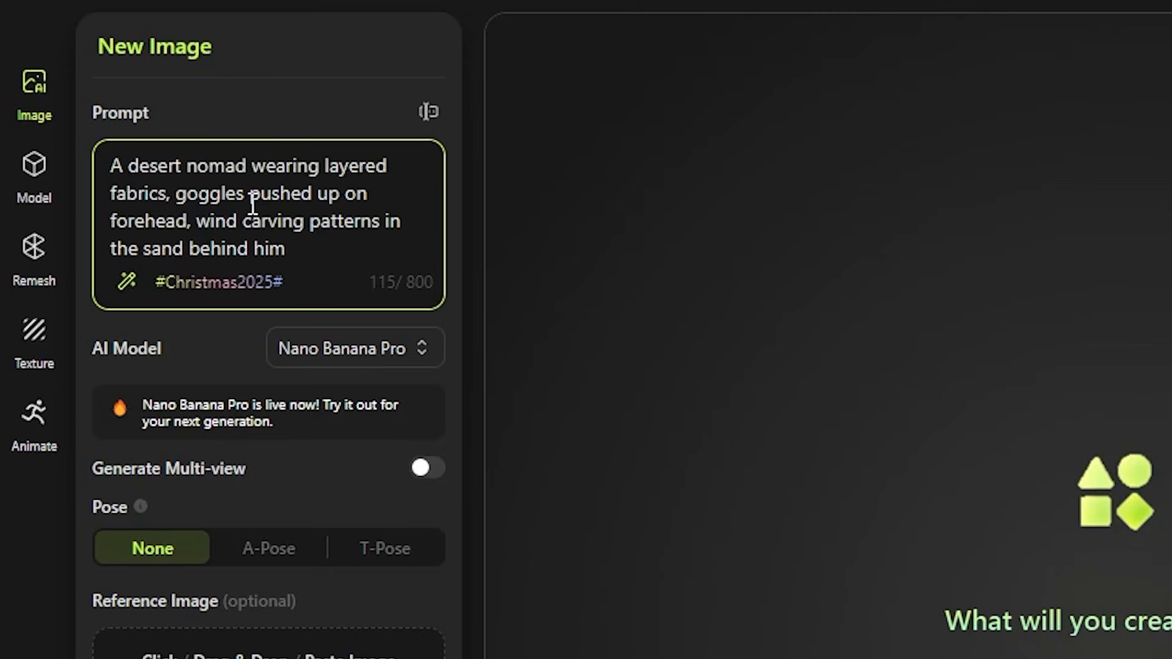
left_click(284, 248)
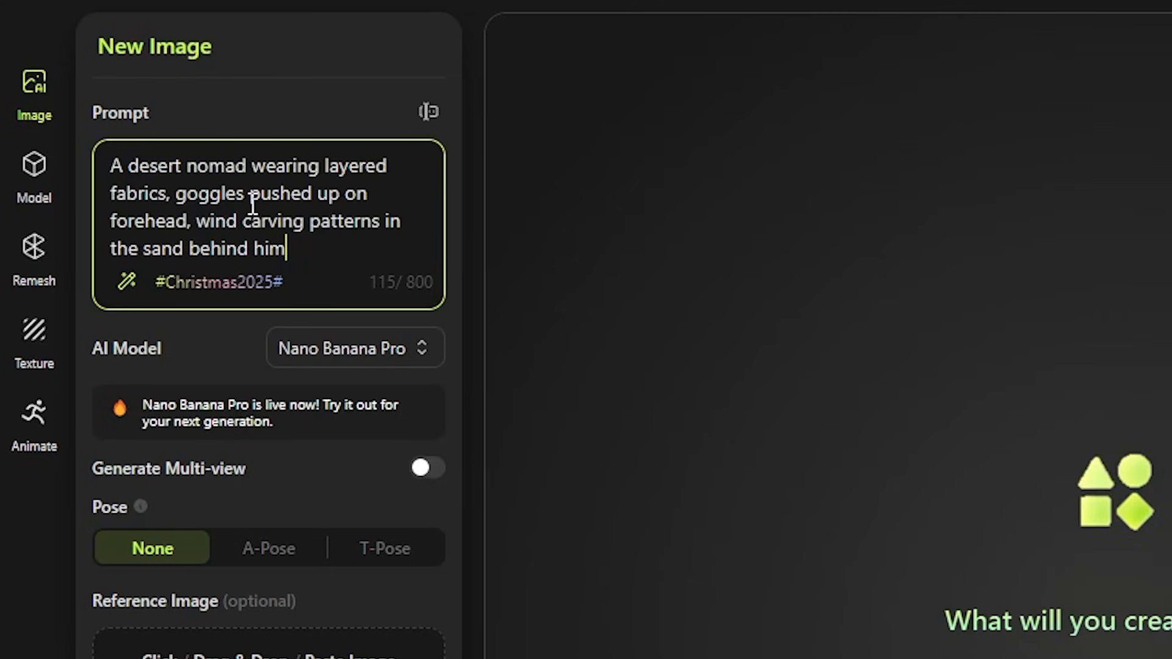
mouse_move(251, 236)
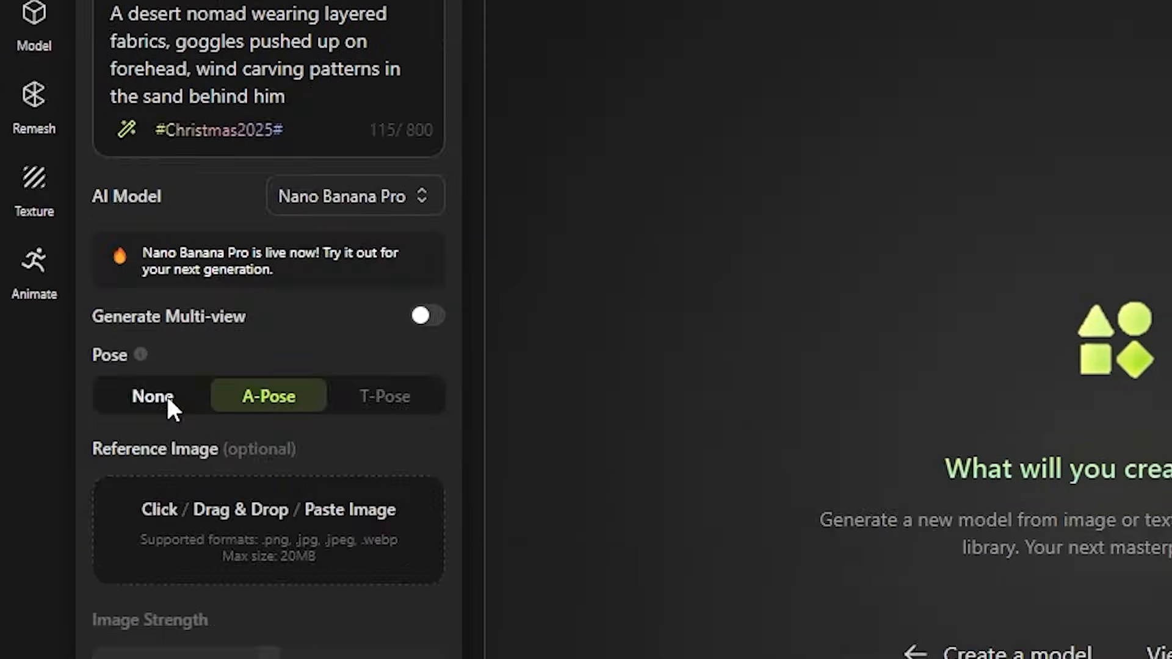
scroll("down", 3)
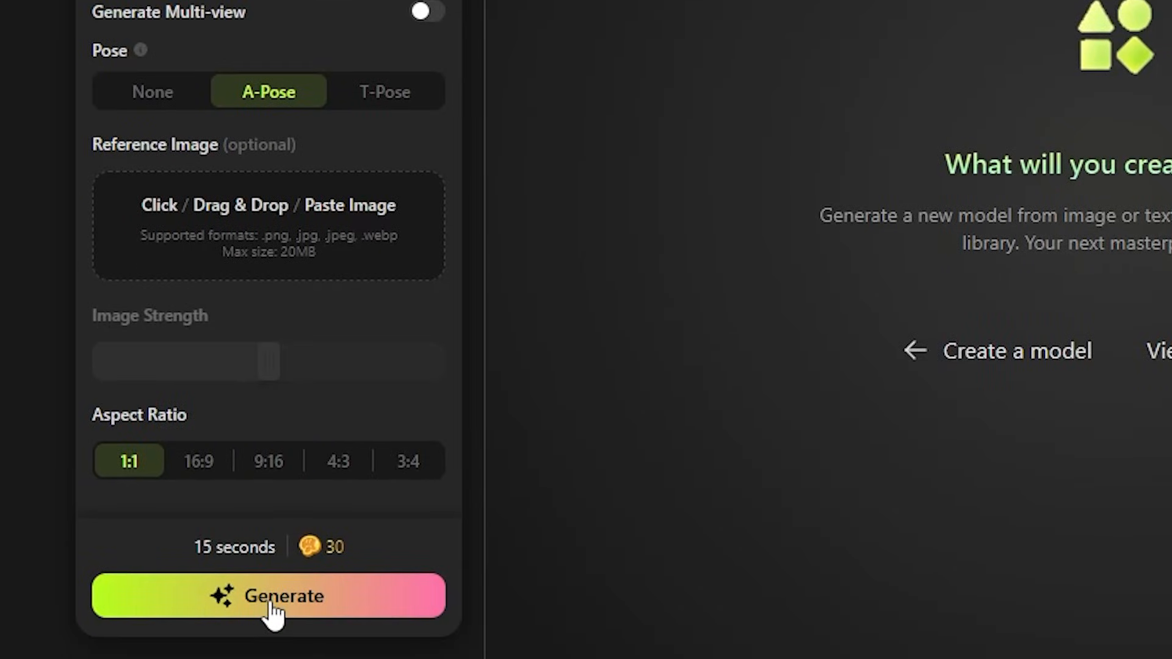
left_click(269, 596)
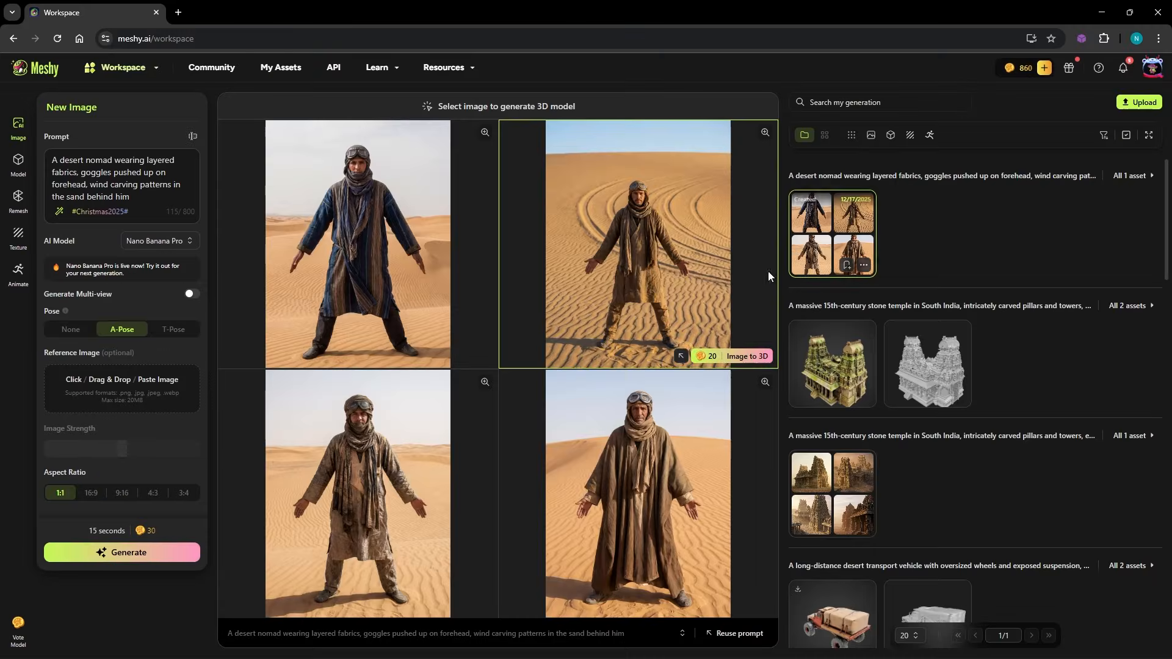
mouse_move(857, 420)
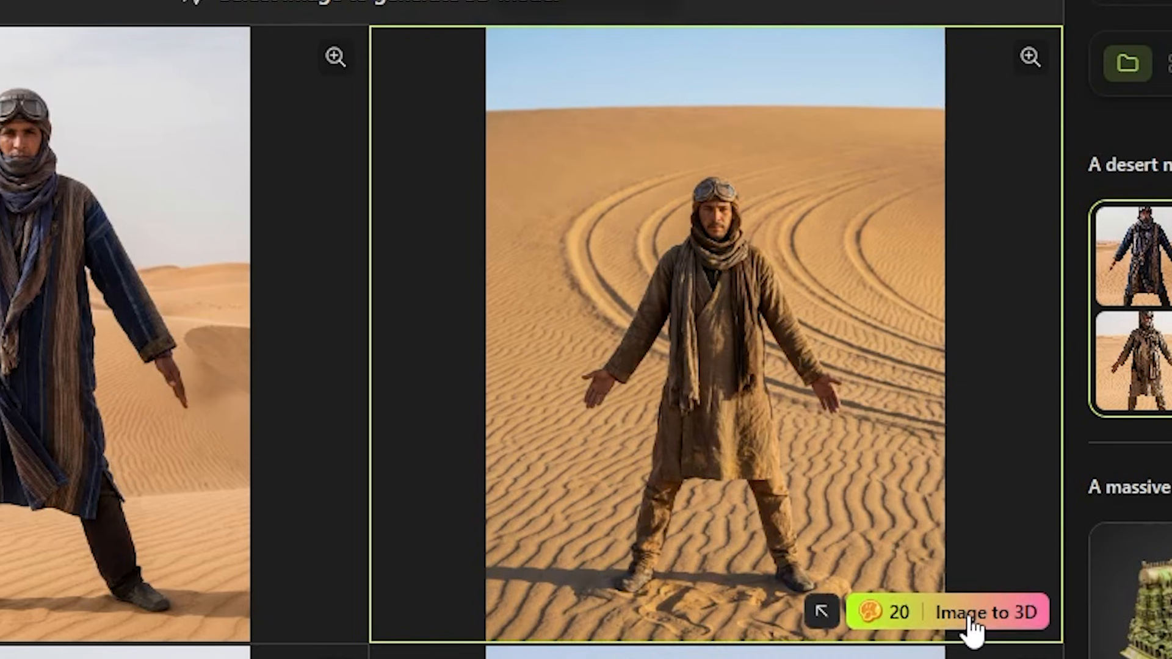
left_click(984, 612)
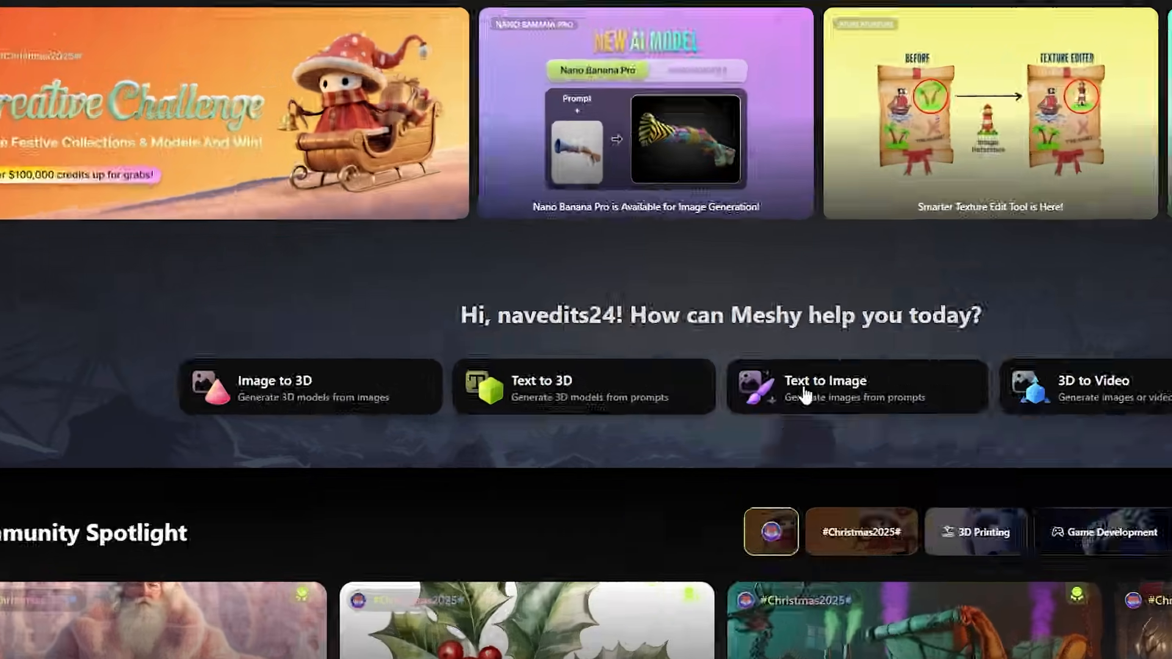
Step: Generate the 3D blacksmith model from its reference image in New Model
left_click(306, 387)
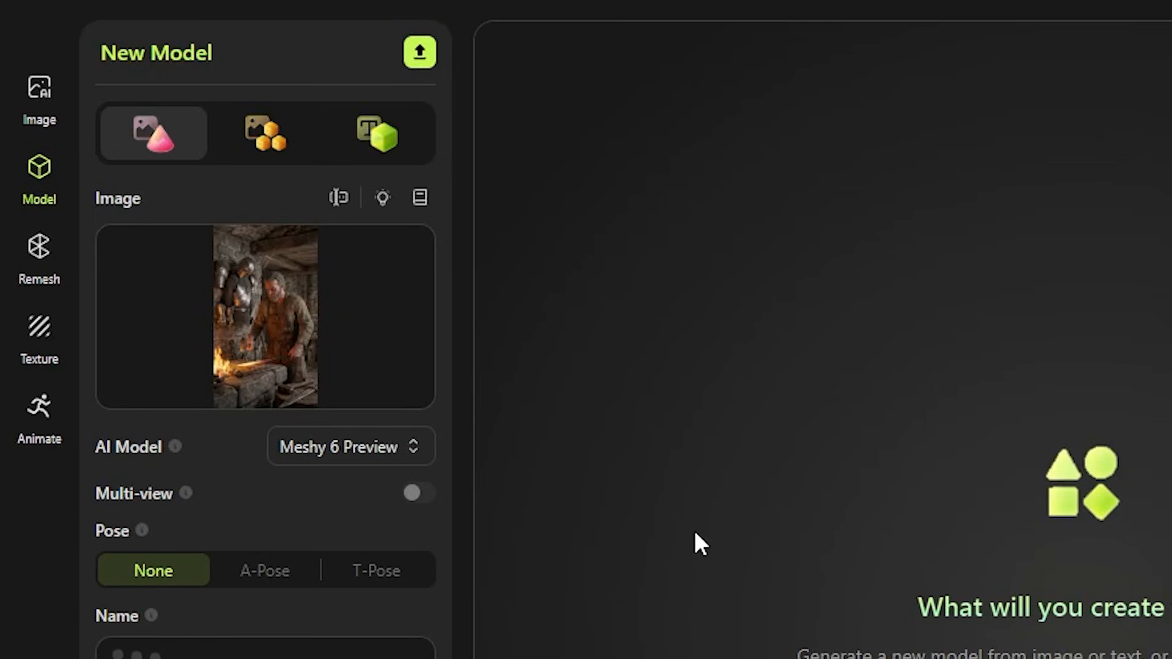
mouse_move(549, 544)
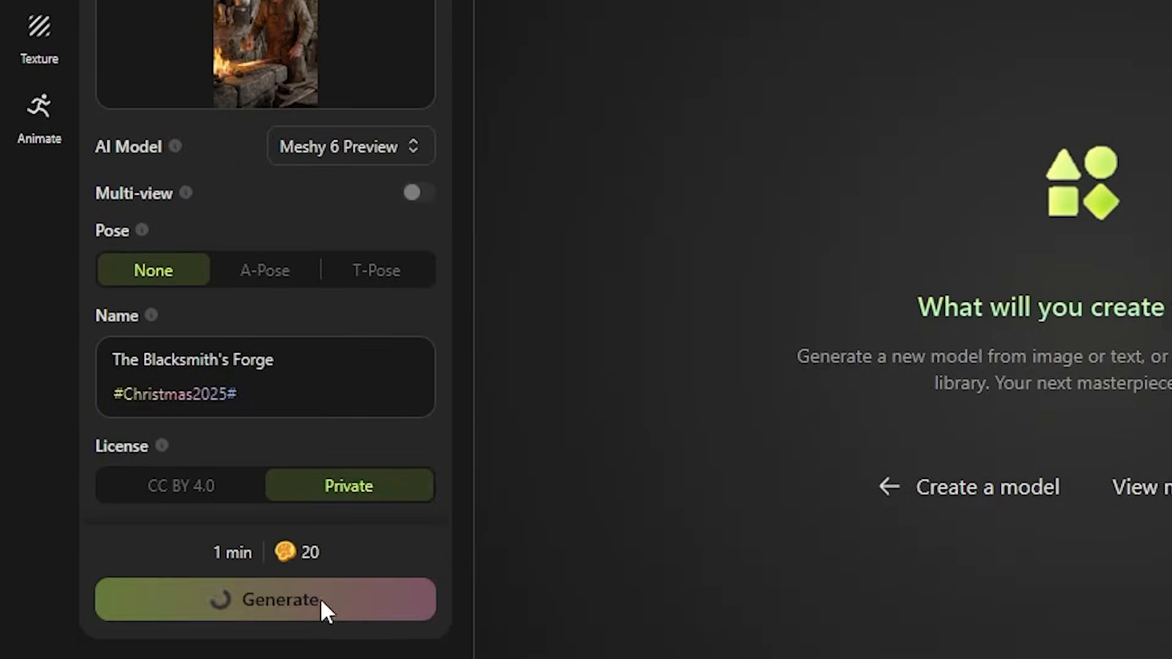
left_click(264, 599)
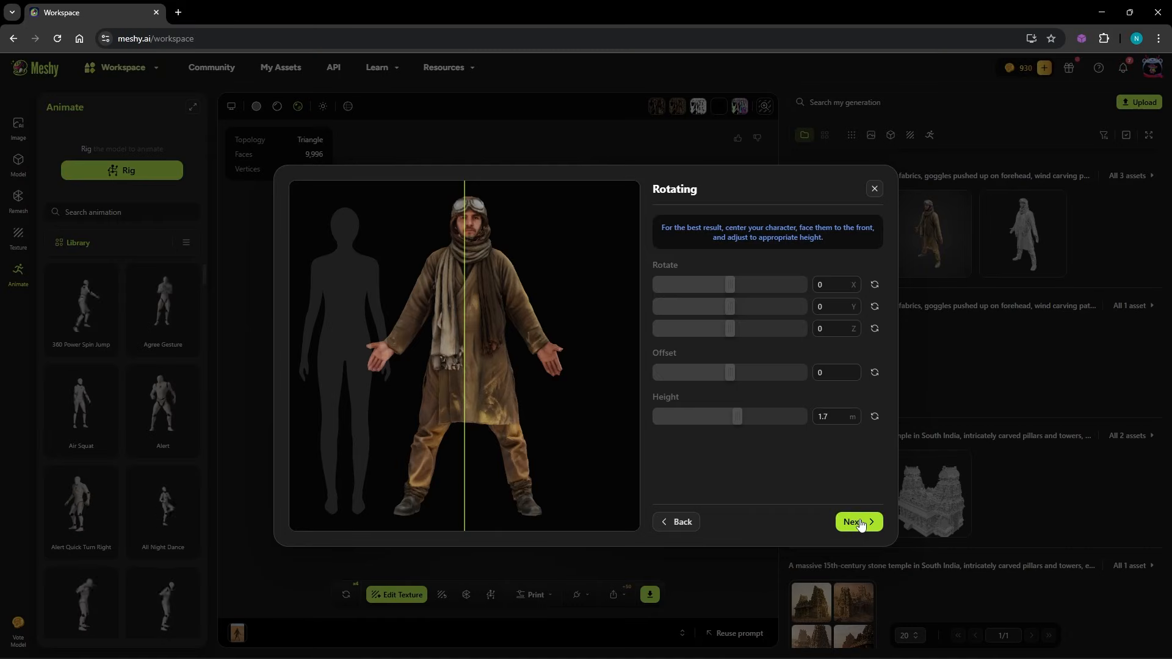
Step: Confirm the nomad's orientation, place joint markers and finish the rig with wireframe toggled
left_click(857, 521)
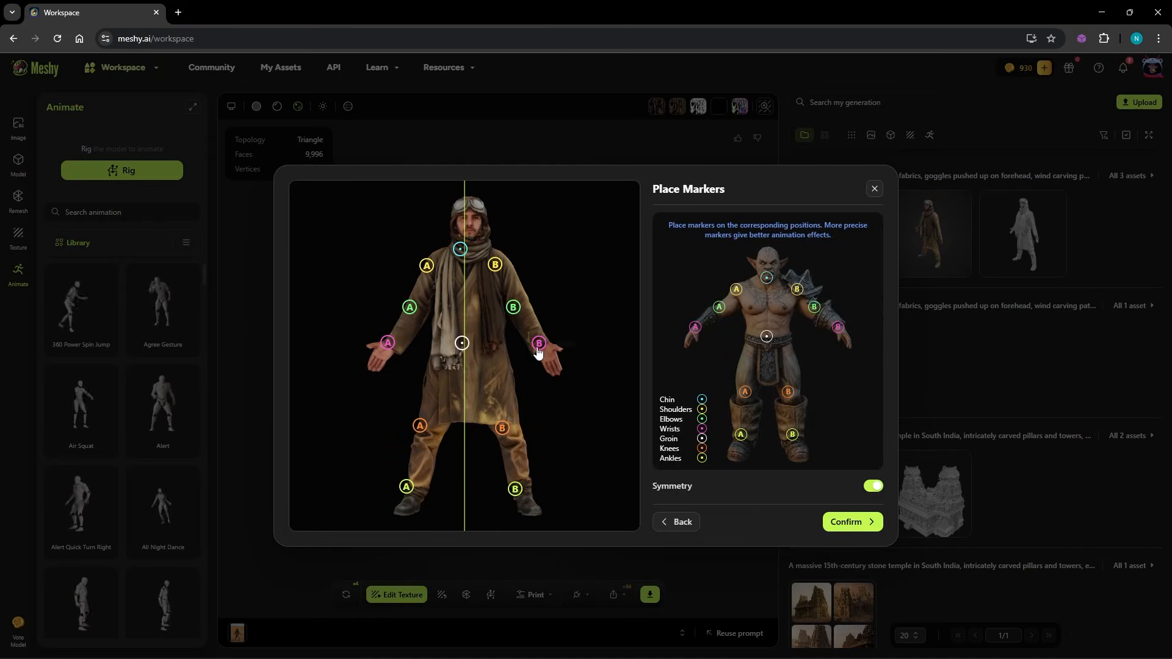
mouse_move(462, 343)
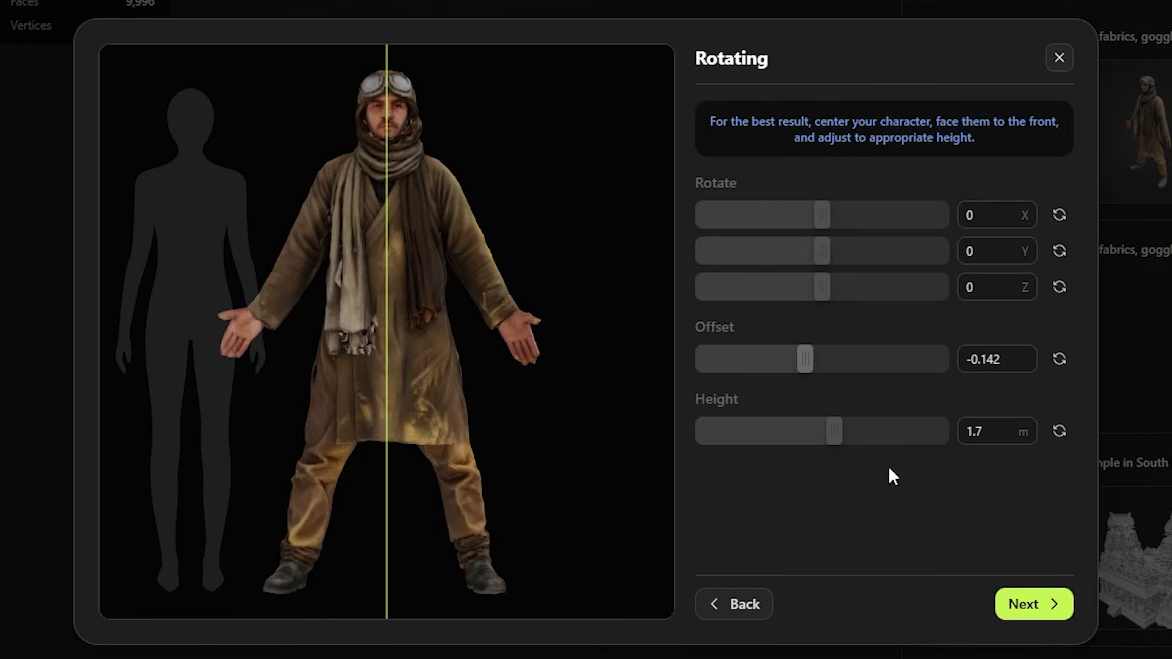
mouse_move(865, 478)
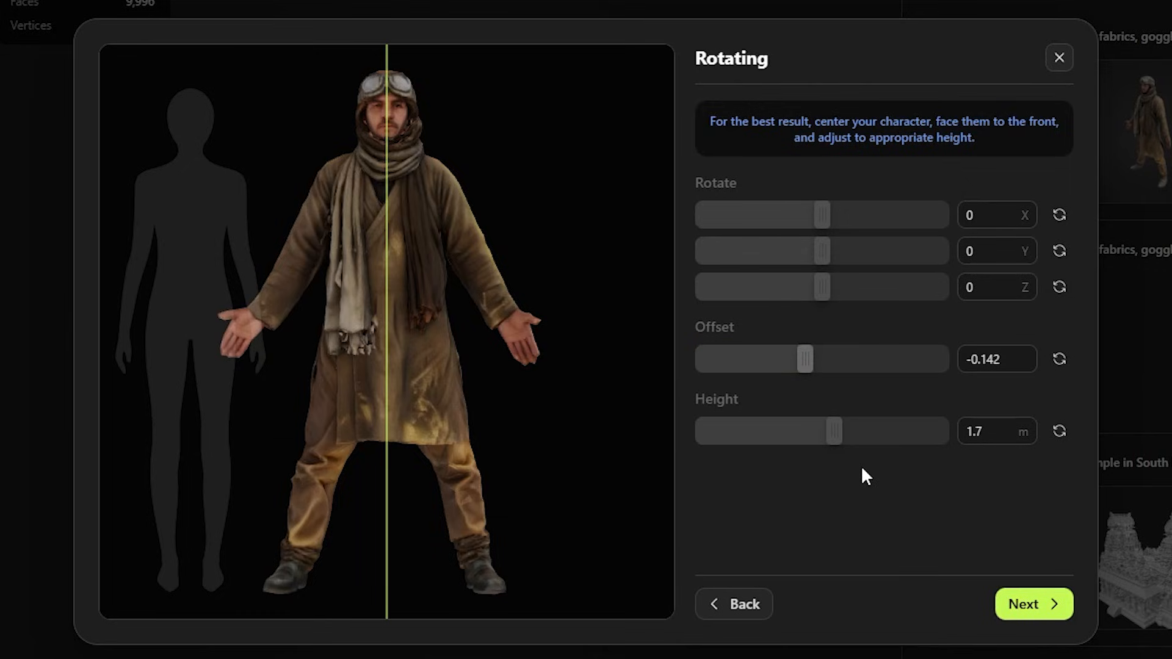
left_click(1033, 605)
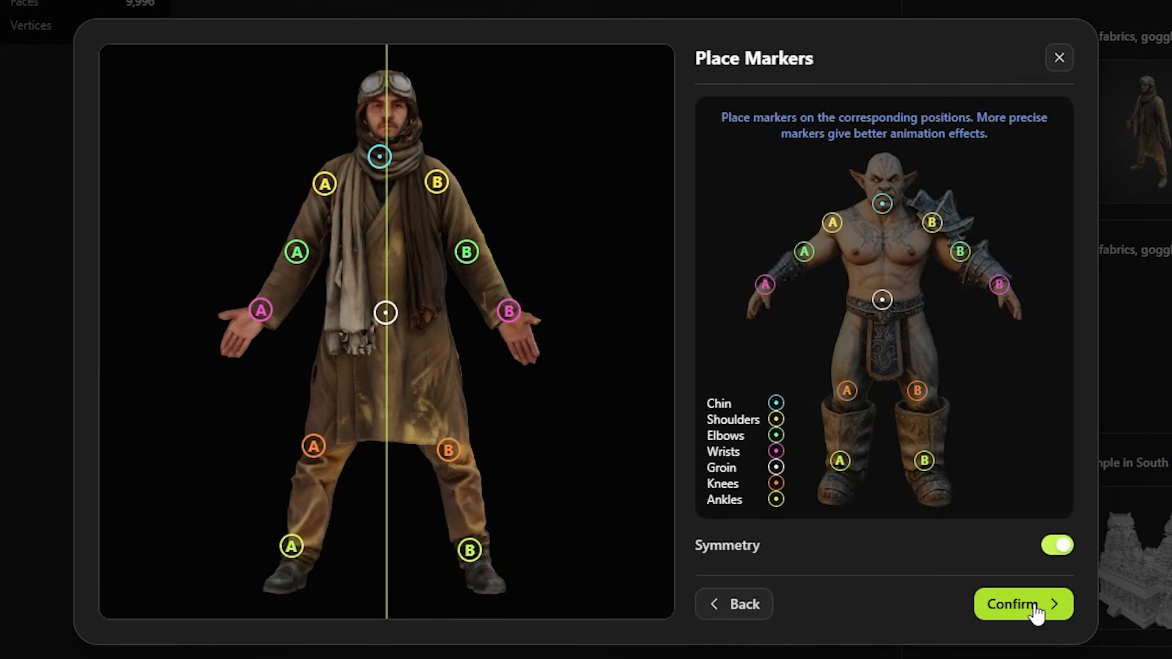
mouse_move(381, 161)
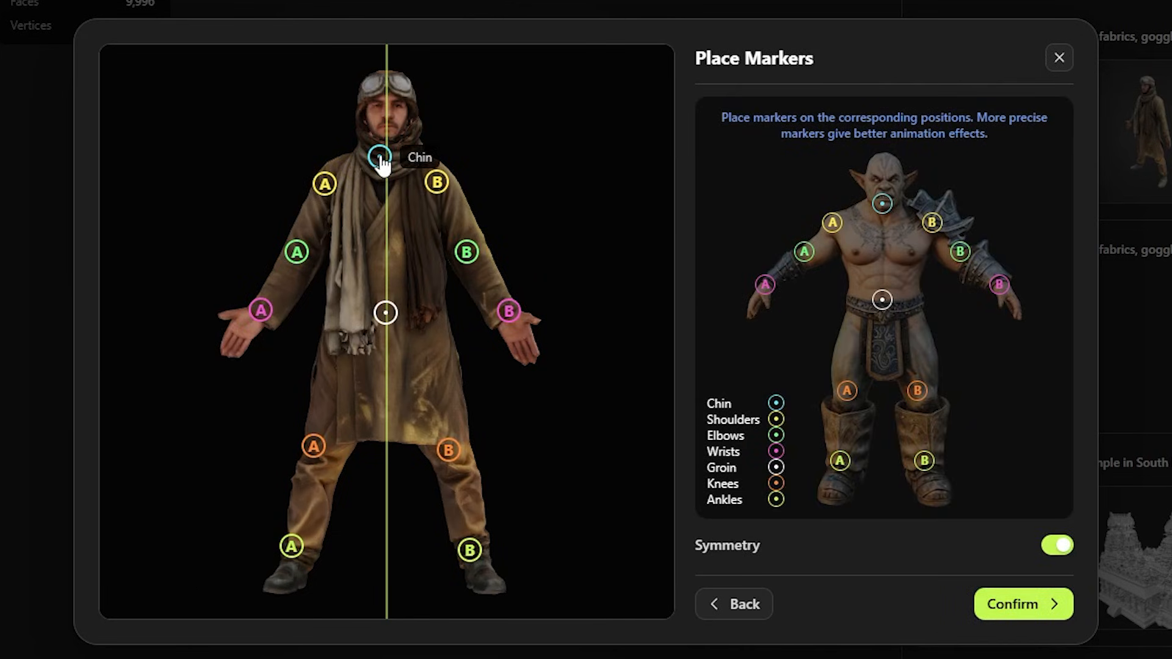
left_click(1060, 57)
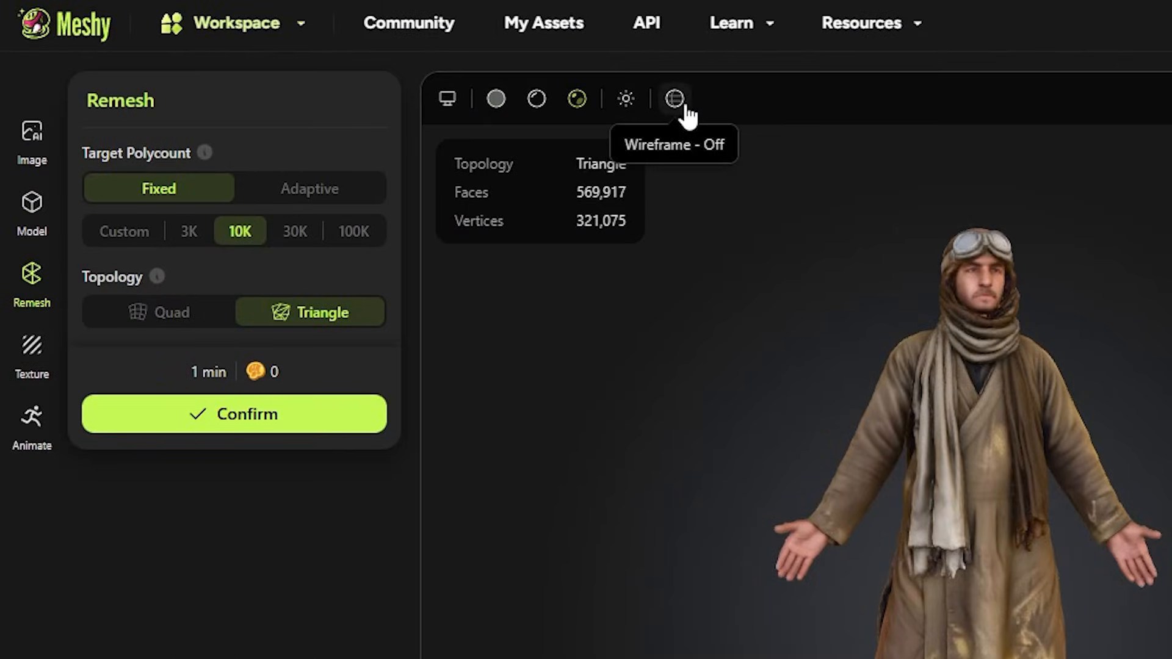
left_click(674, 98)
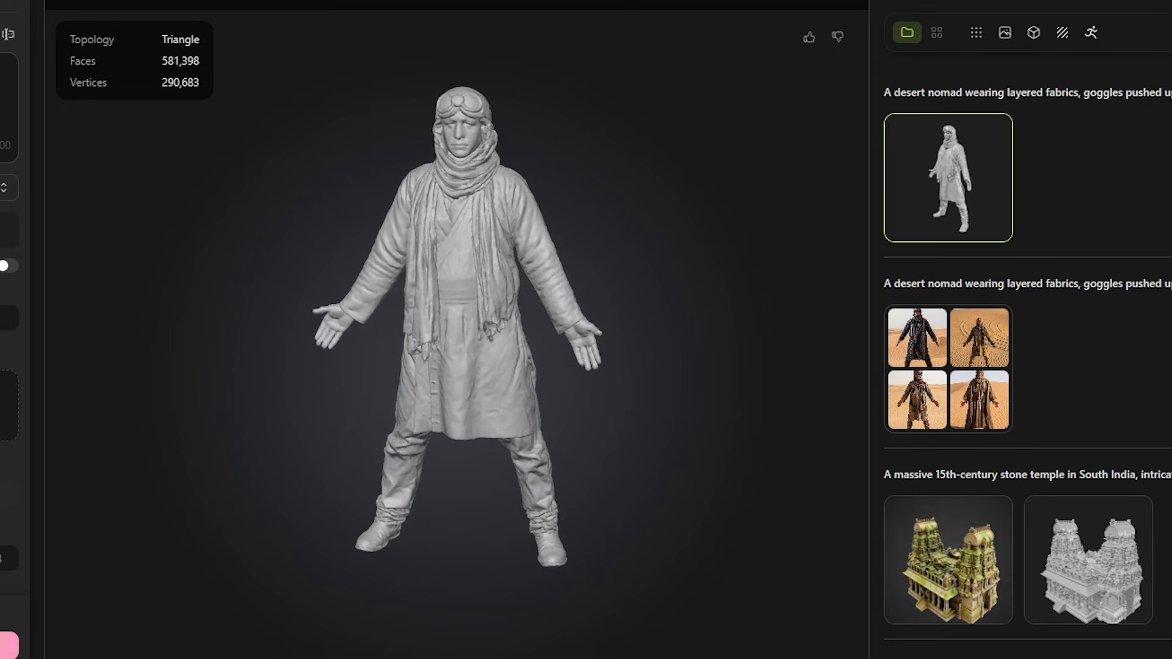
Step: Send the chosen nomad image to 3D conversion from the asset panel
left_click(946, 177)
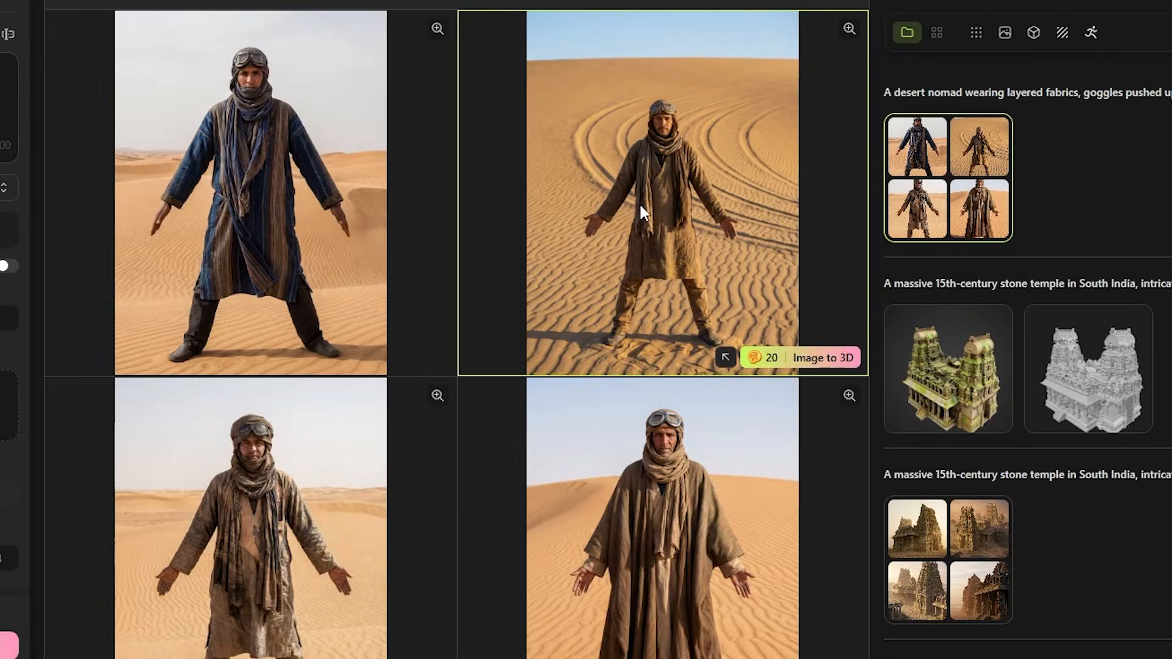
left_click(823, 358)
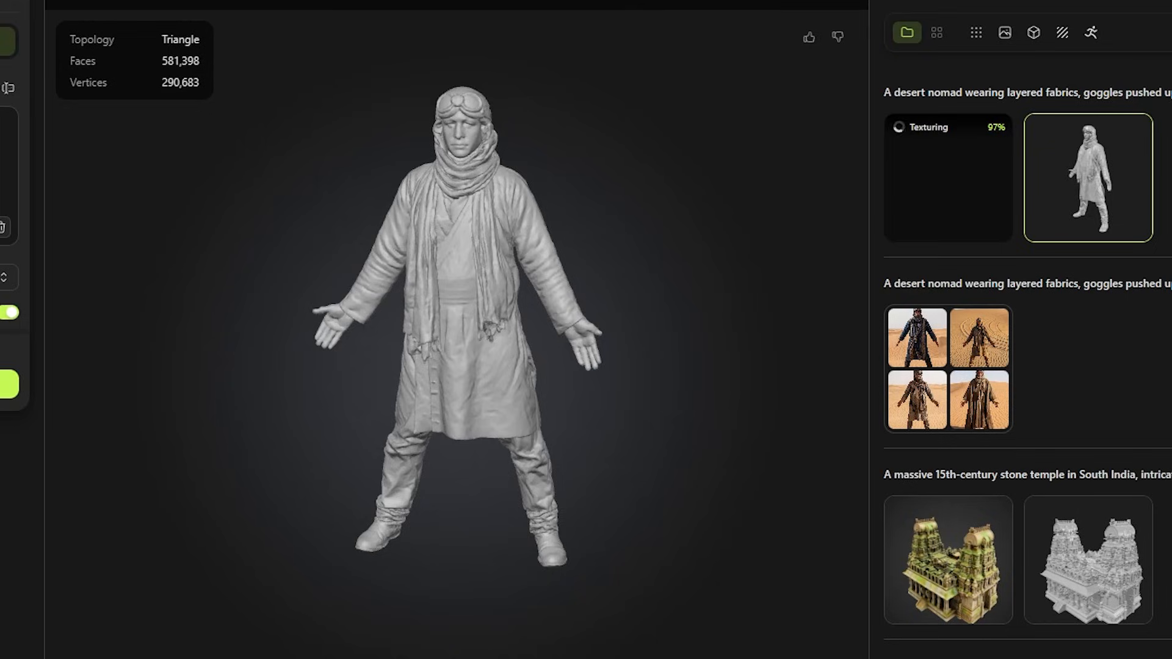
left_click(947, 177)
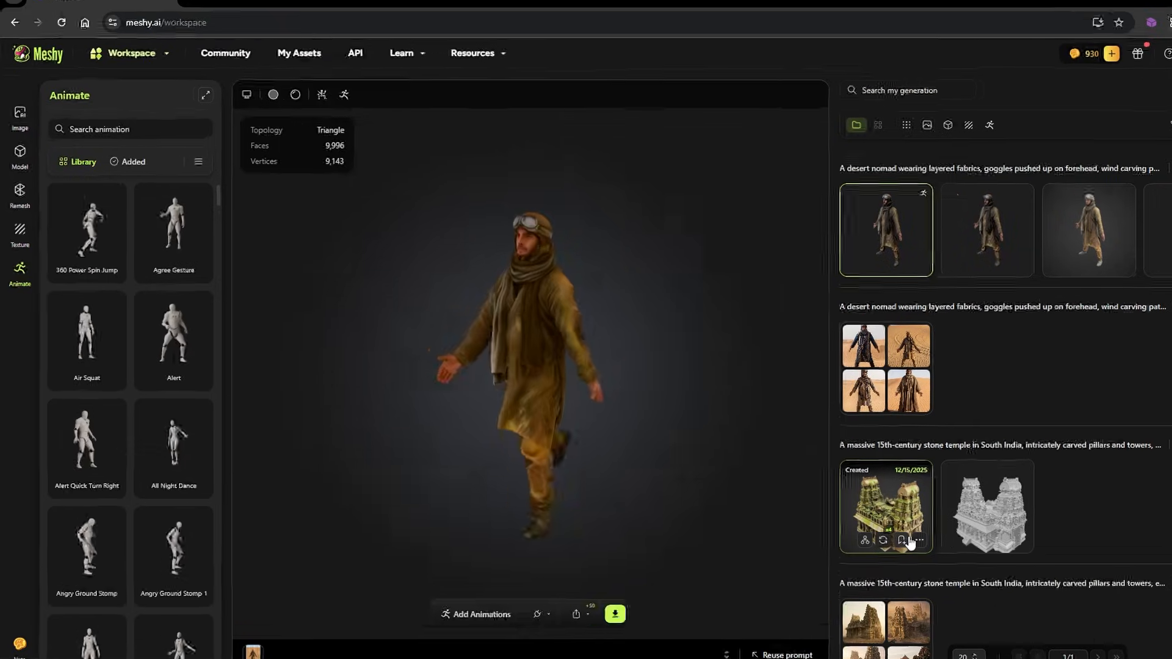
Step: Add the Agree Gesture animation from the Library to the walking blacksmith
left_click(205, 95)
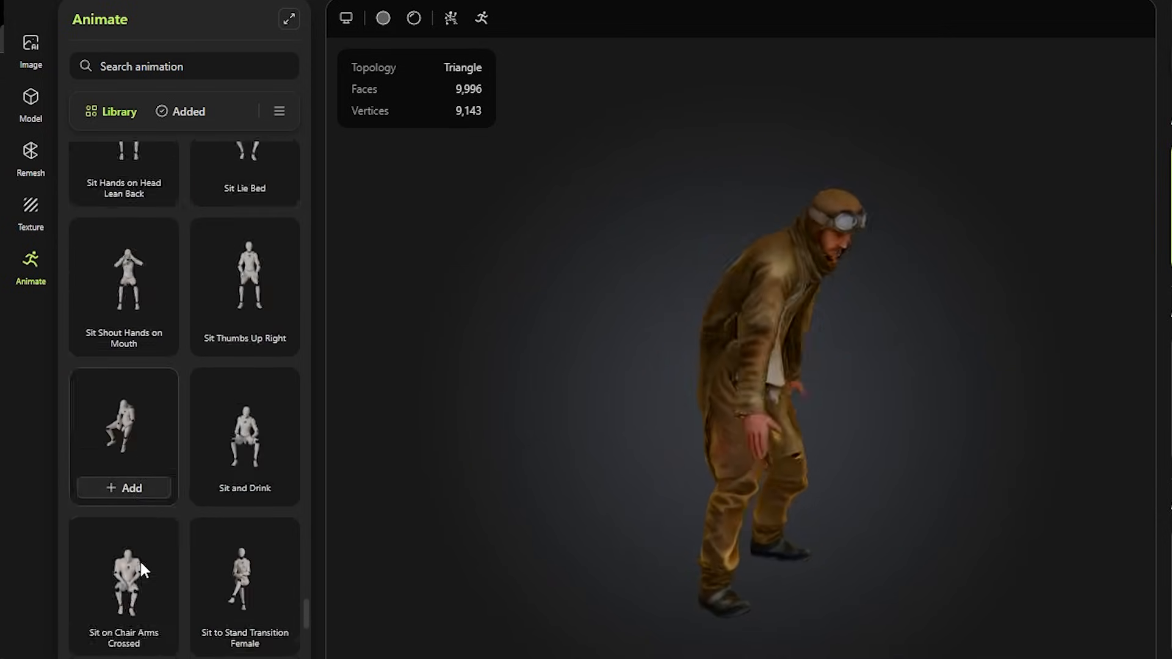
scroll("down", 3)
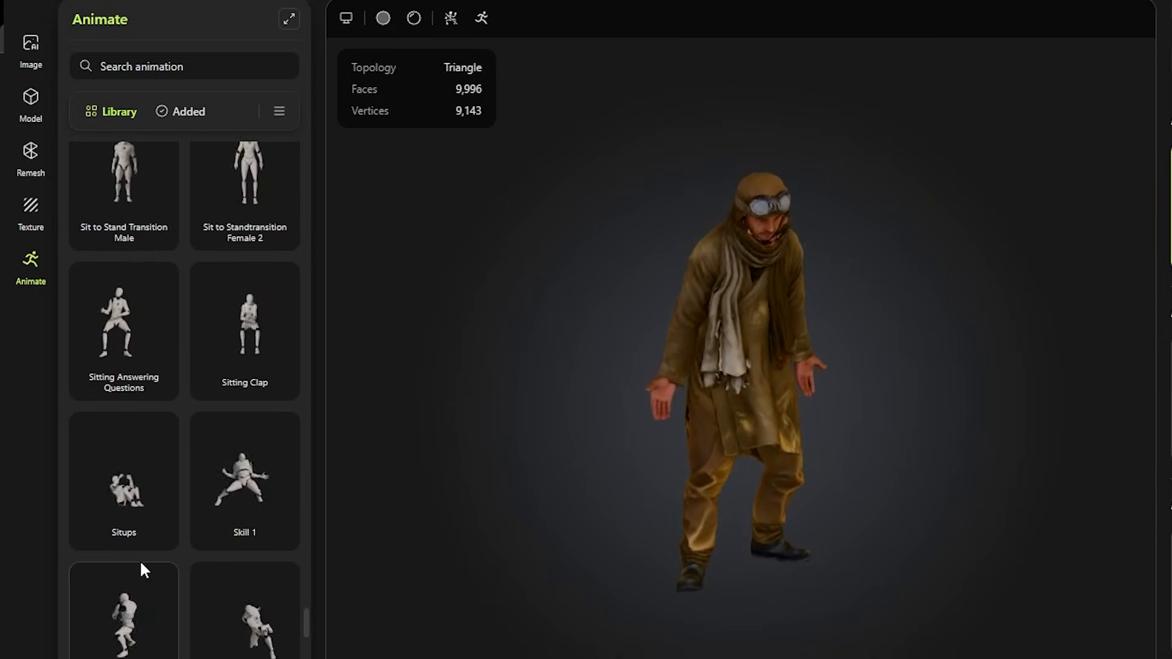
scroll("down", 3)
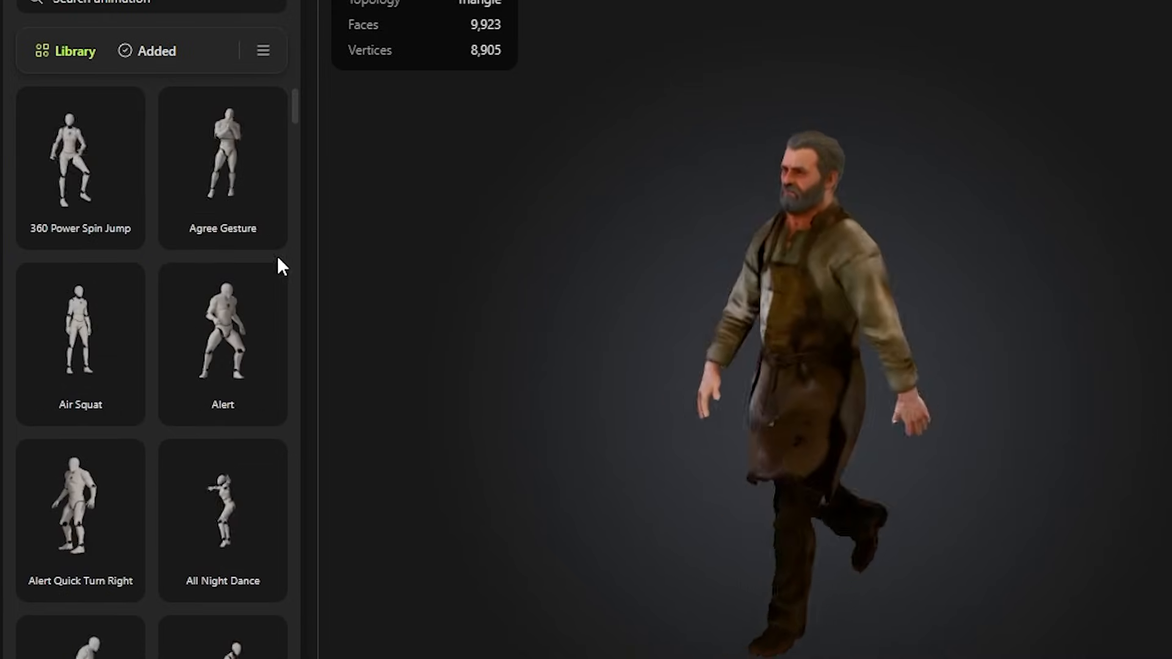
left_click(223, 165)
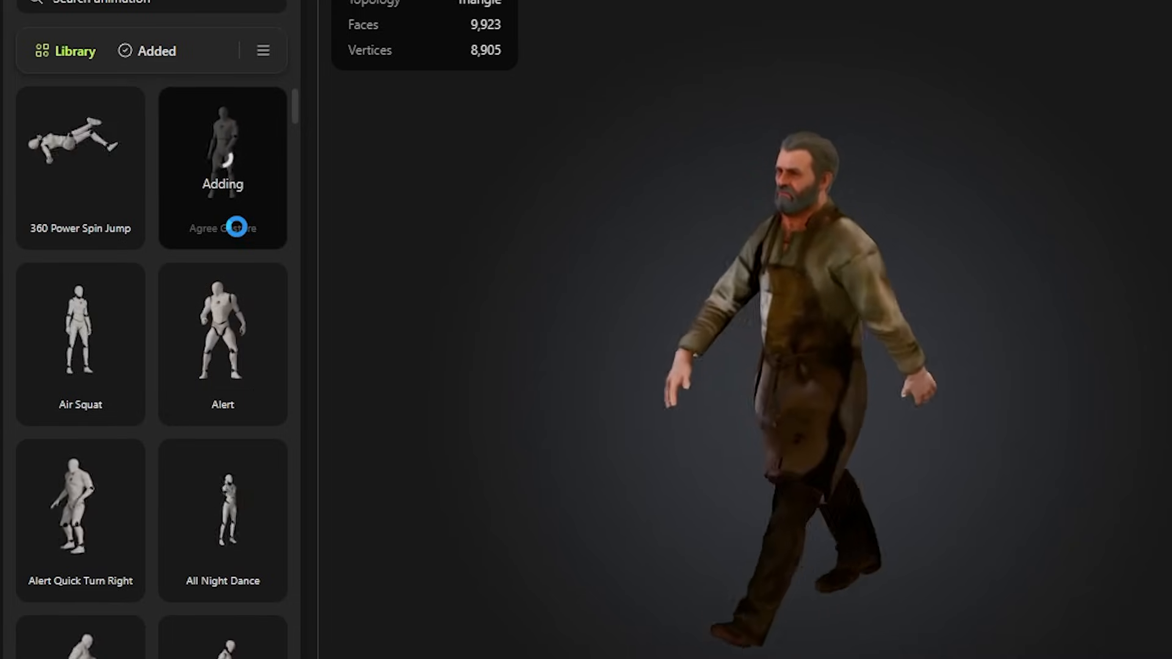
mouse_move(254, 395)
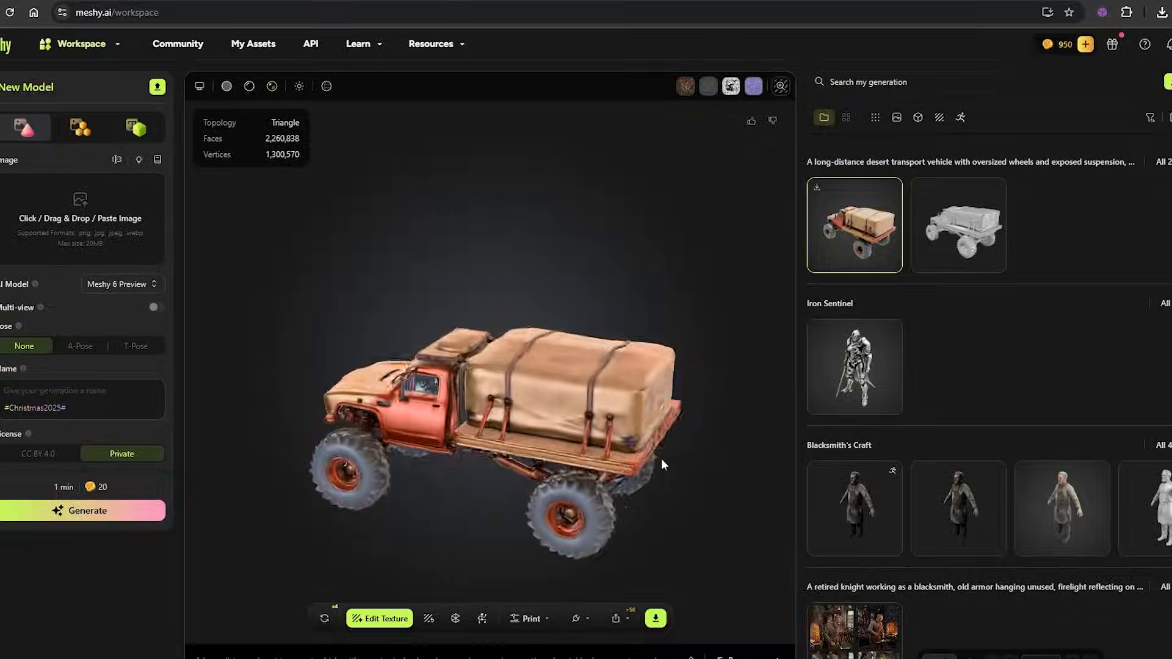
Step: Browse the Featured community models and view a couple of them
left_click(655, 618)
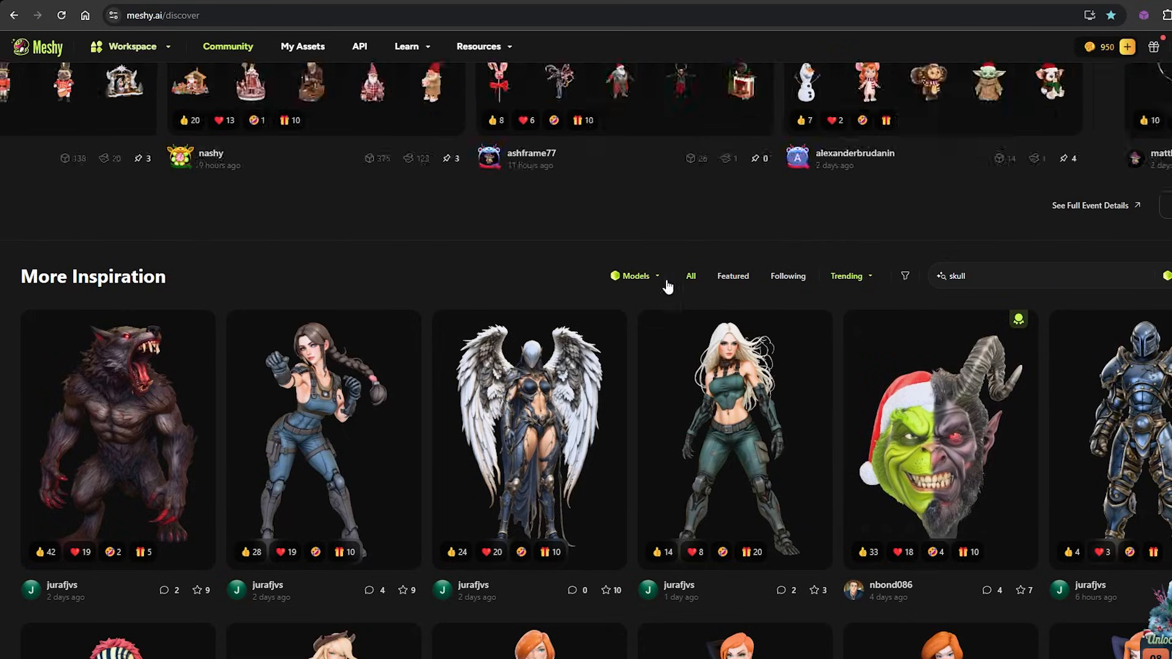
left_click(732, 275)
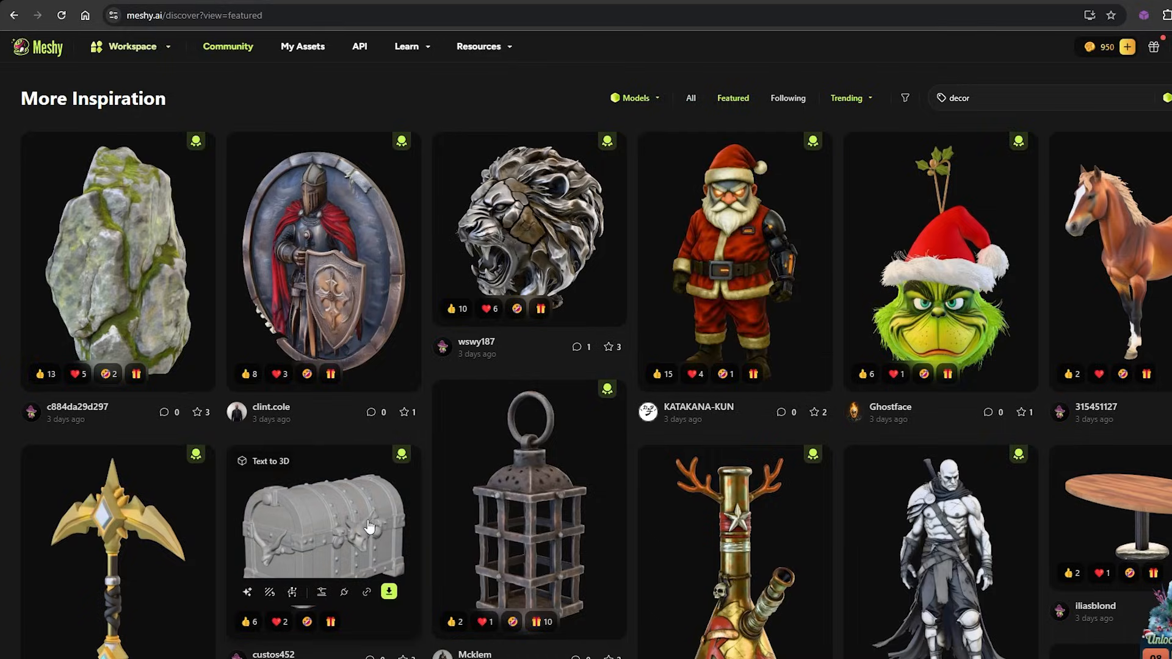
left_click(323, 527)
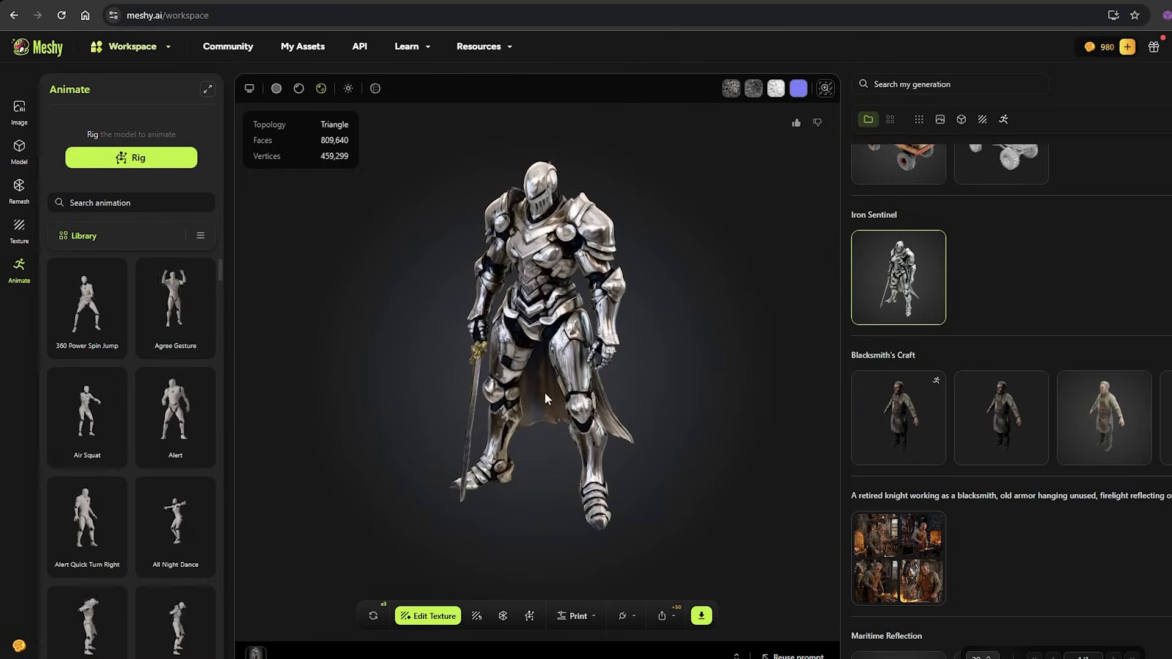
left_click(428, 615)
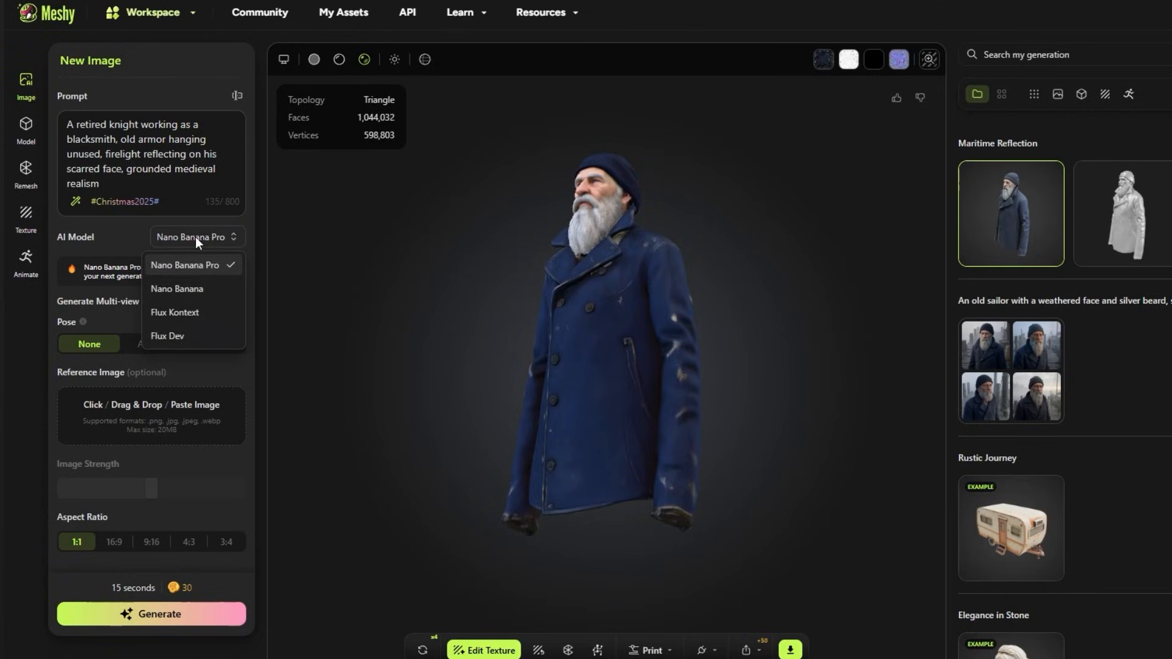
mouse_move(186, 292)
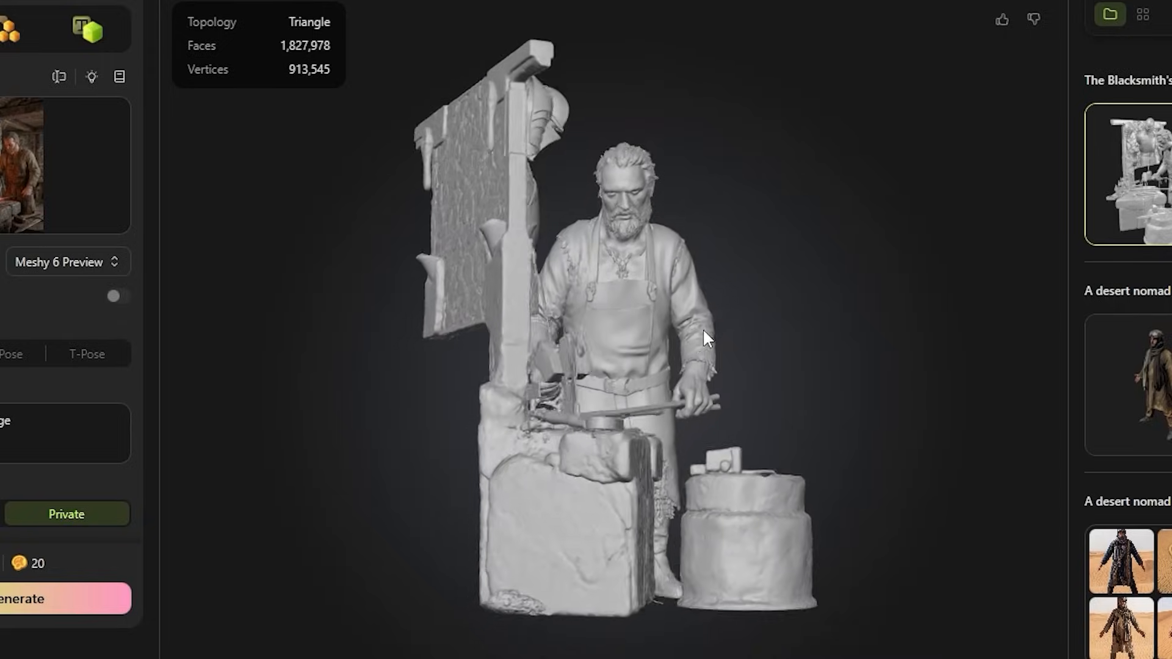
Step: View a workspace asset, then return to the Meshy home page and scroll its generation options
left_click(116, 323)
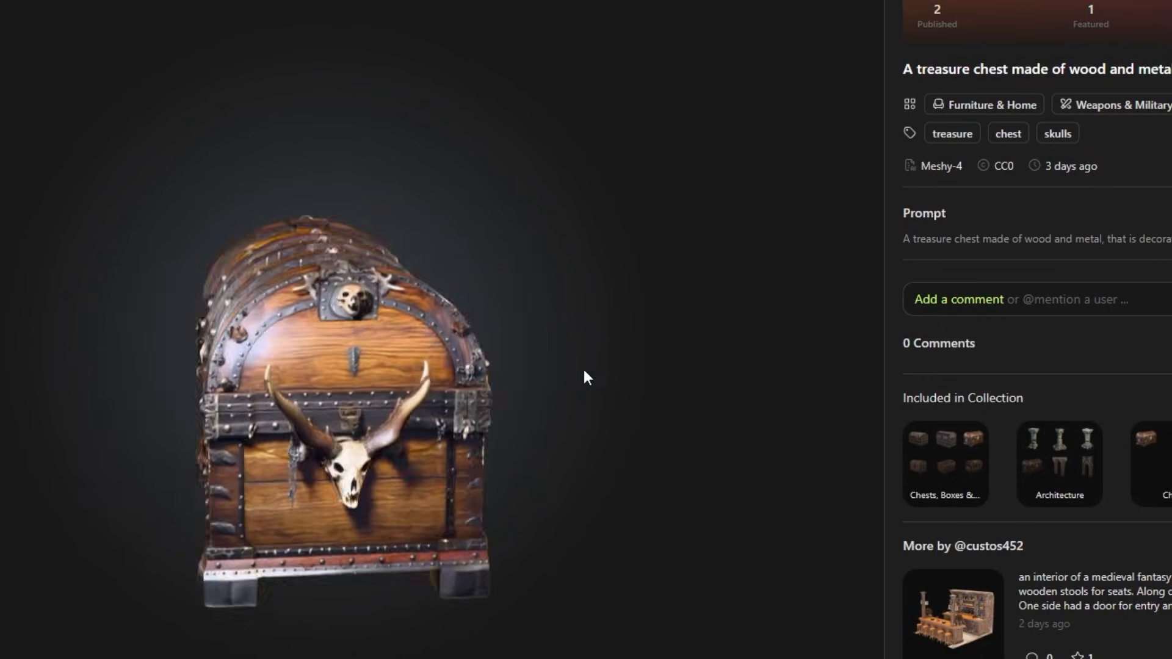
left_click(129, 10)
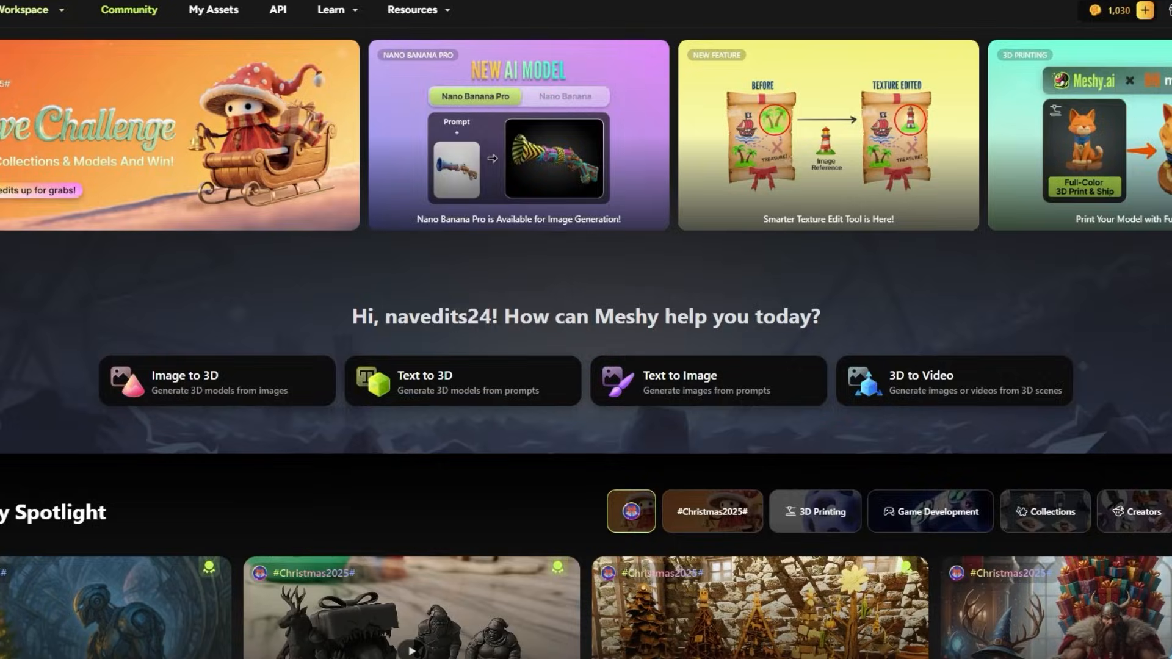
scroll("down", 3)
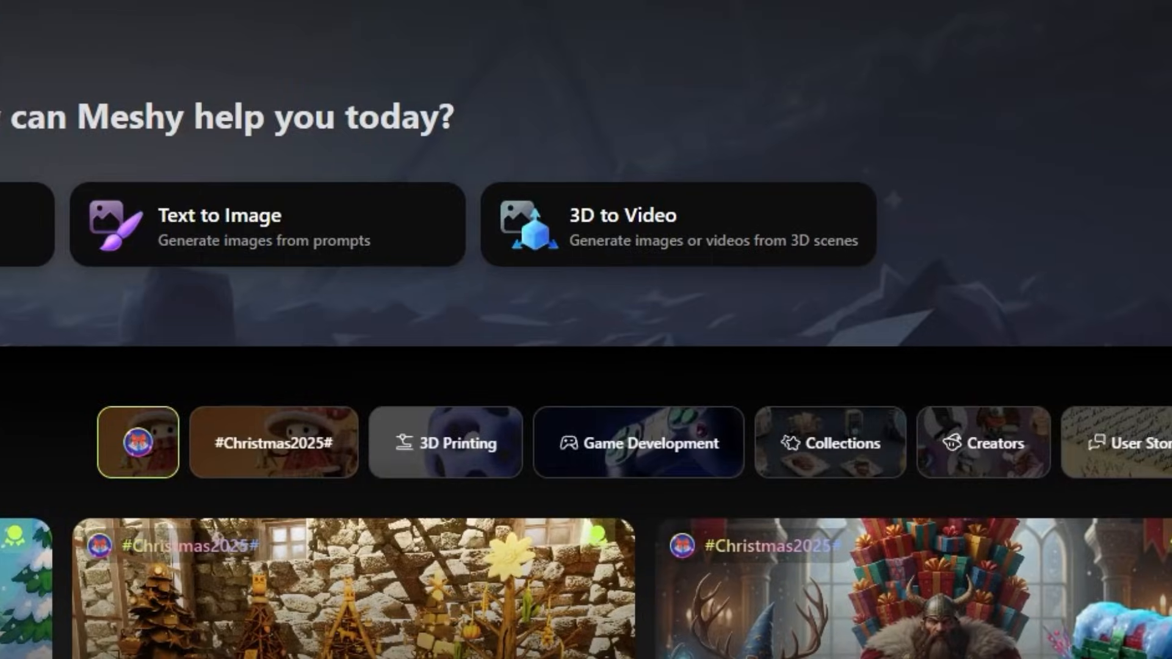